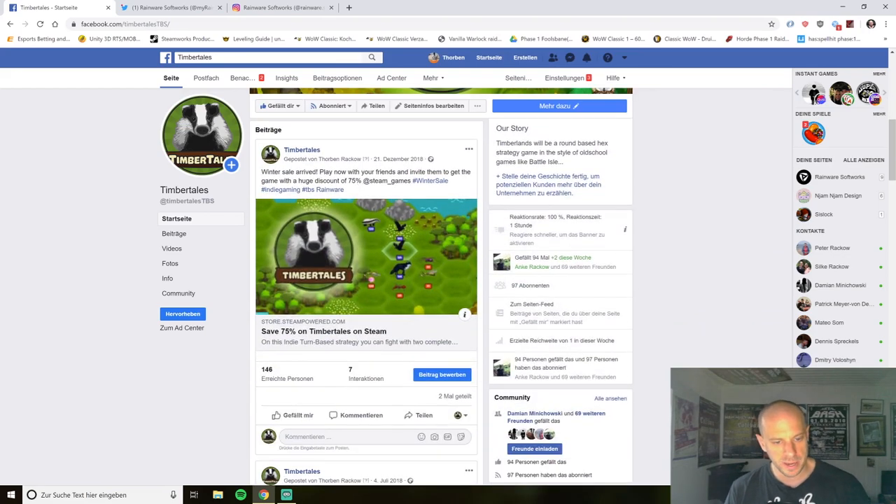
Scroll down through the open page to review its content to the bottom
scroll(down, 3)
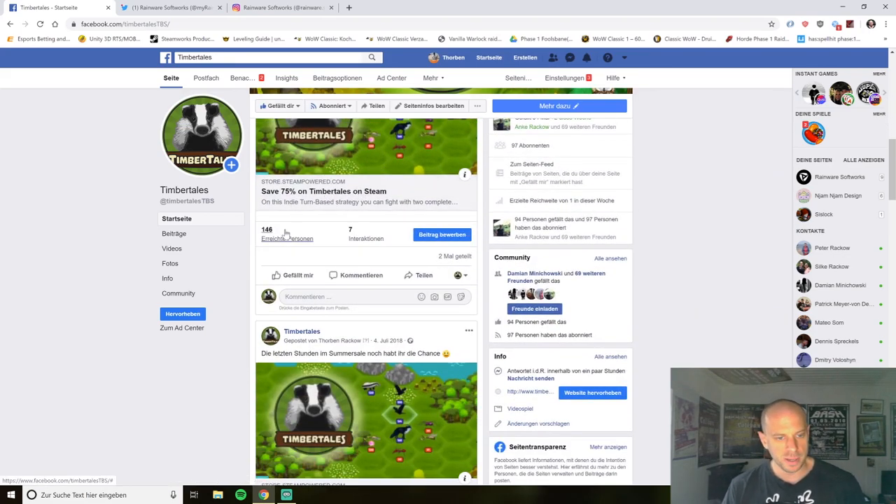
mouse_move(349, 235)
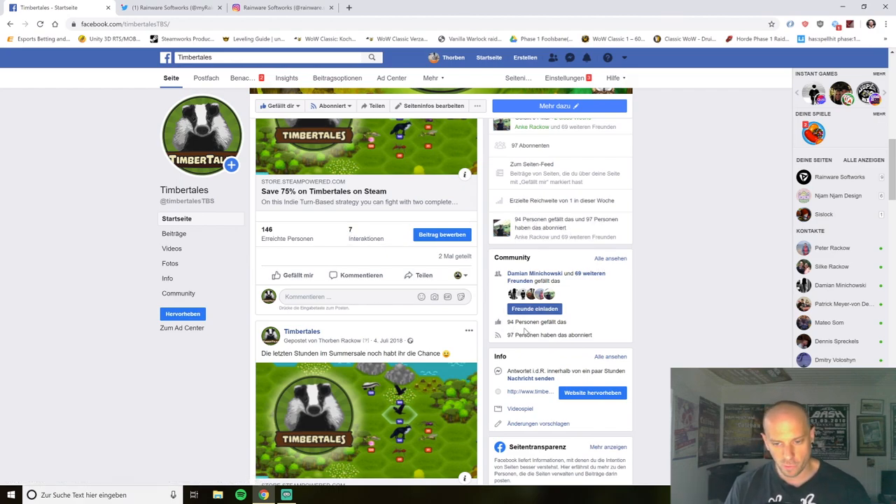
mouse_move(545, 323)
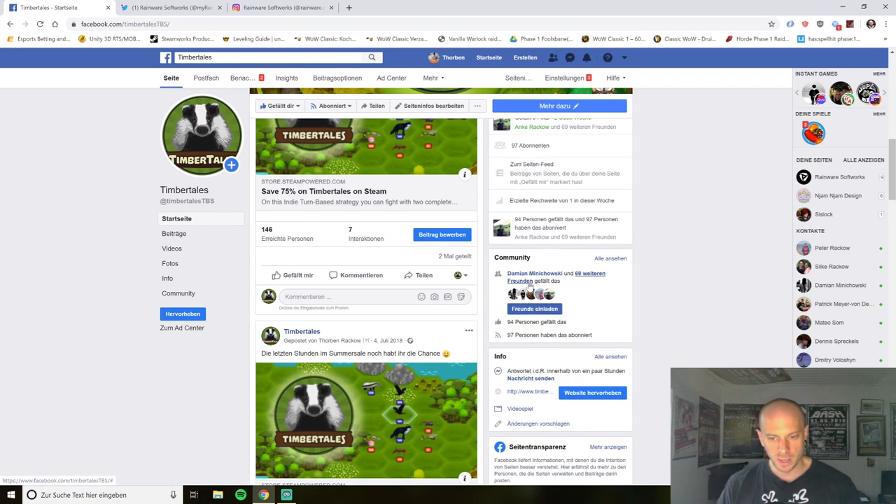
scroll(down, 3)
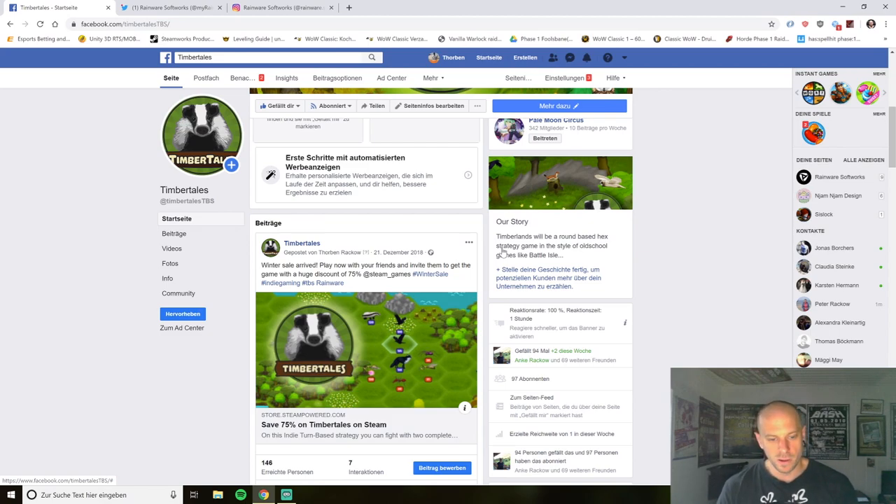
mouse_move(423, 162)
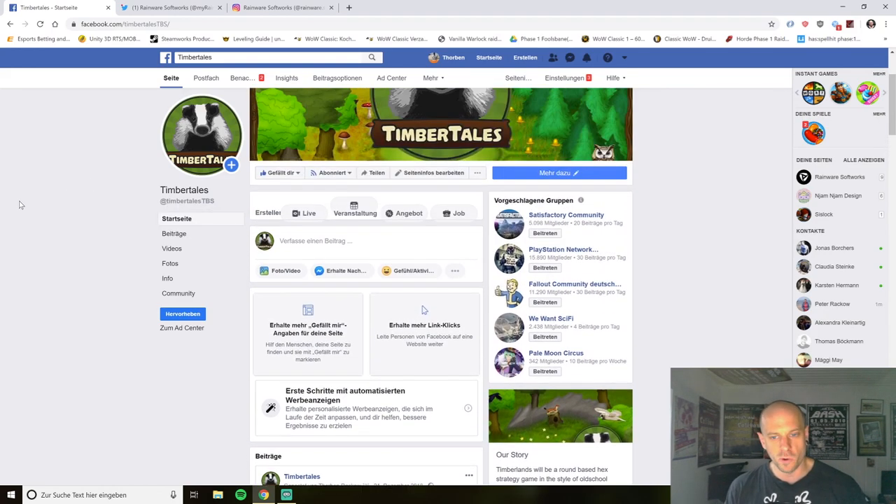
scroll(down, 3)
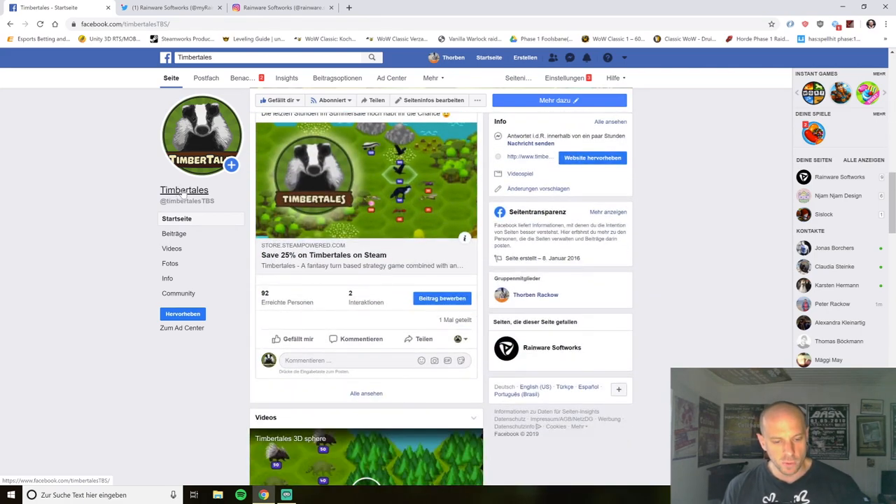
scroll(down, 3)
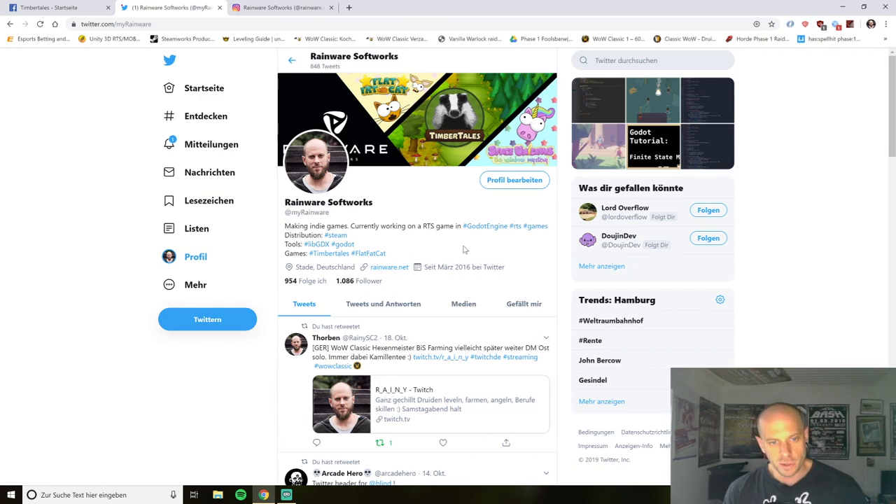
scroll(down, 3)
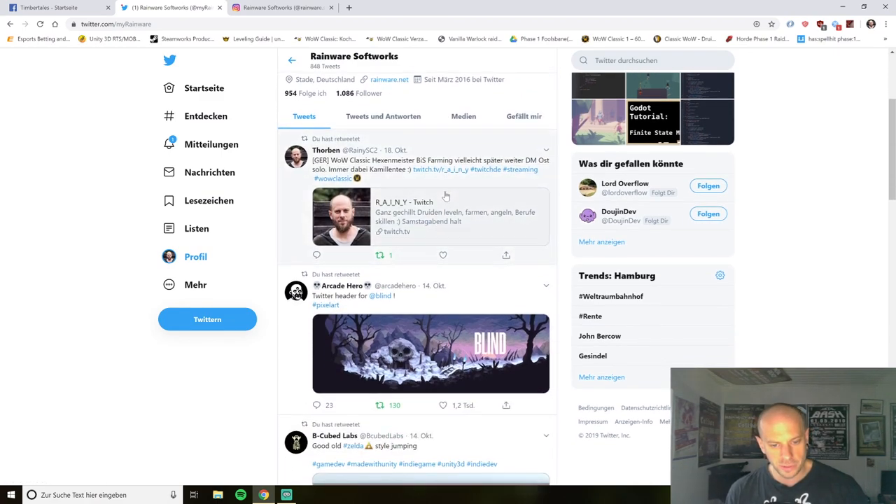
scroll(down, 3)
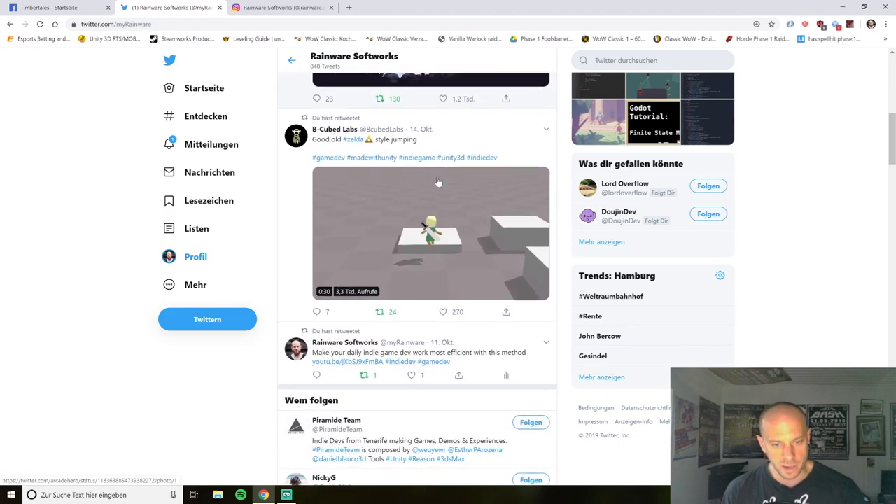
scroll(down, 3)
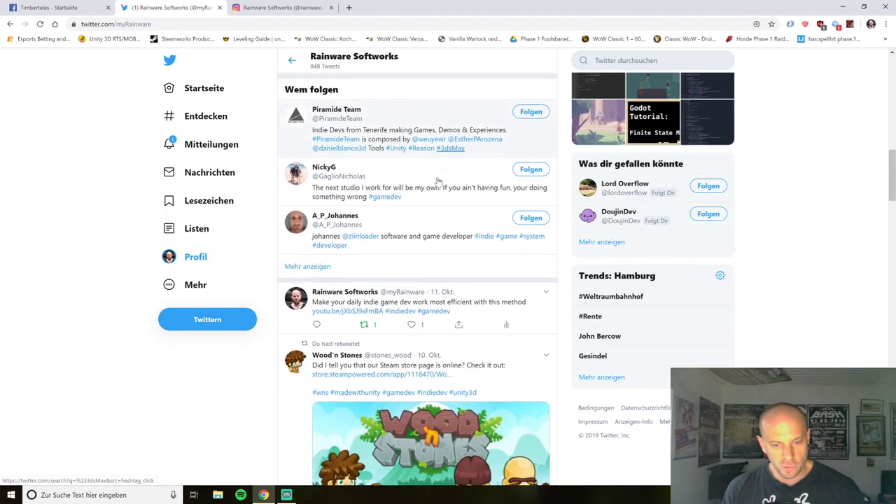
scroll(down, 3)
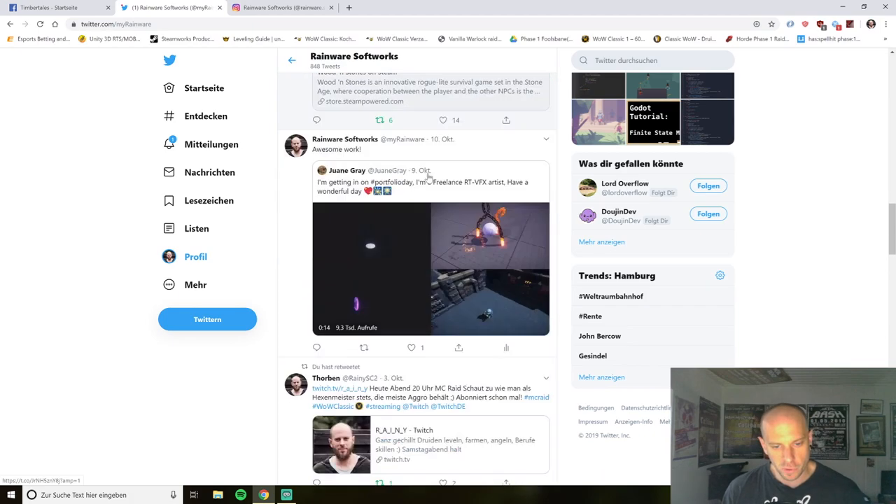
scroll(down, 3)
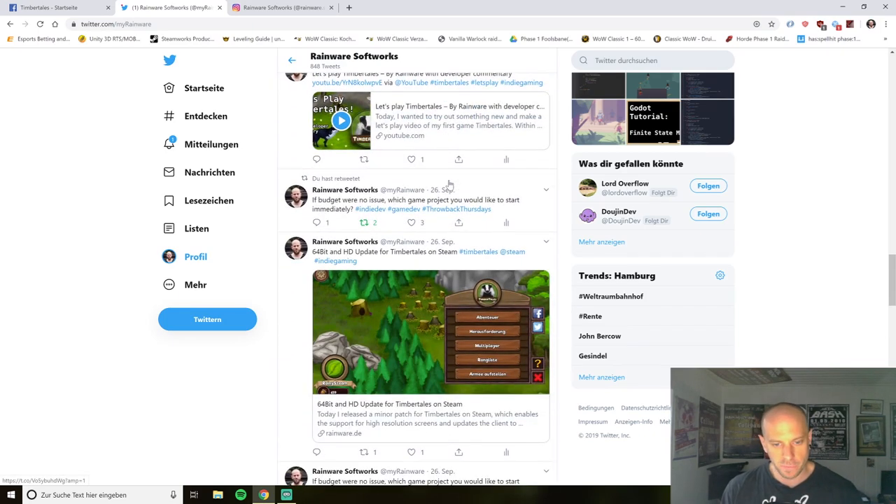
scroll(down, 3)
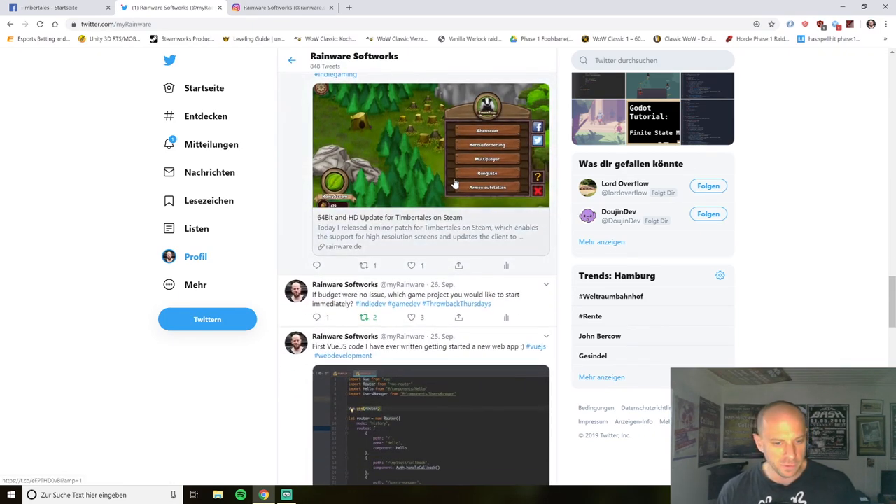
scroll(down, 3)
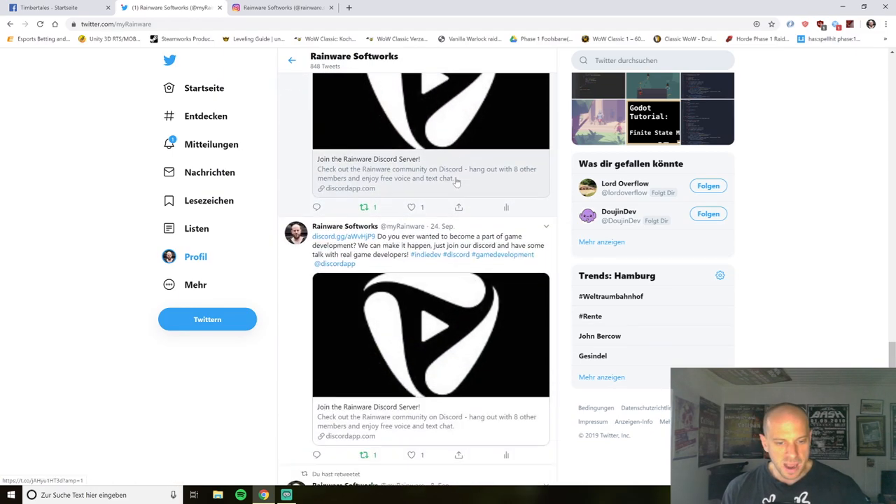
scroll(down, 3)
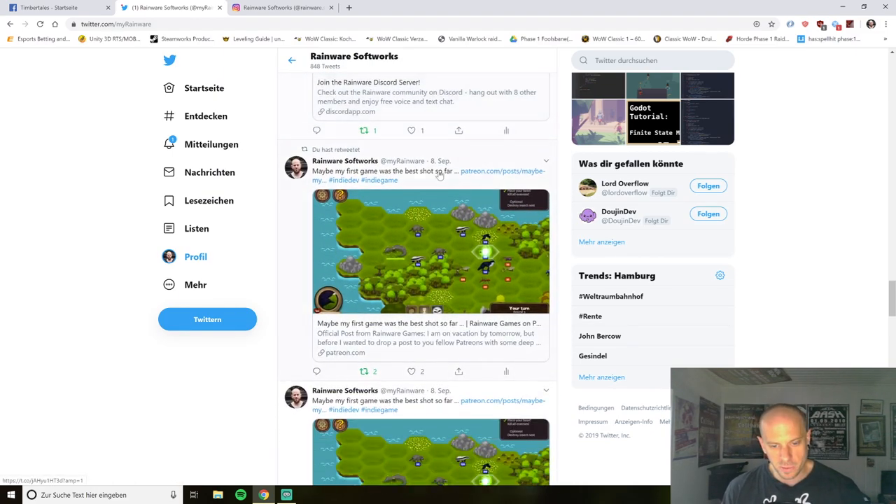
scroll(down, 3)
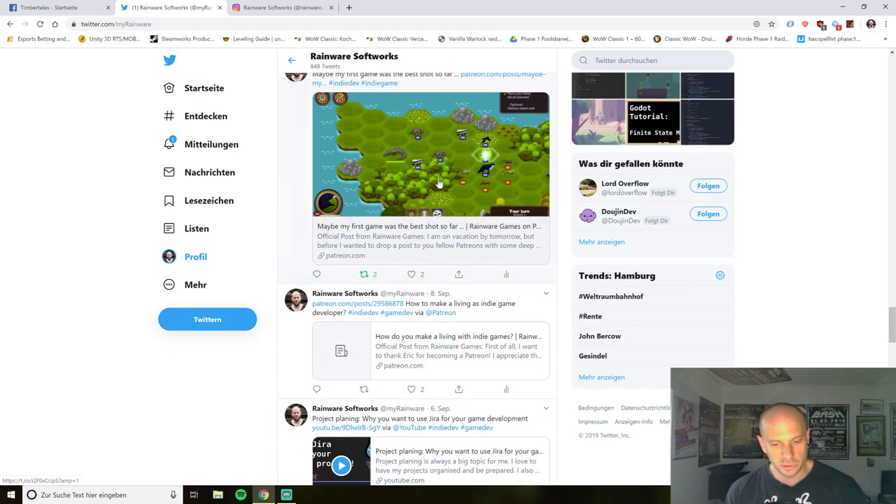
scroll(down, 3)
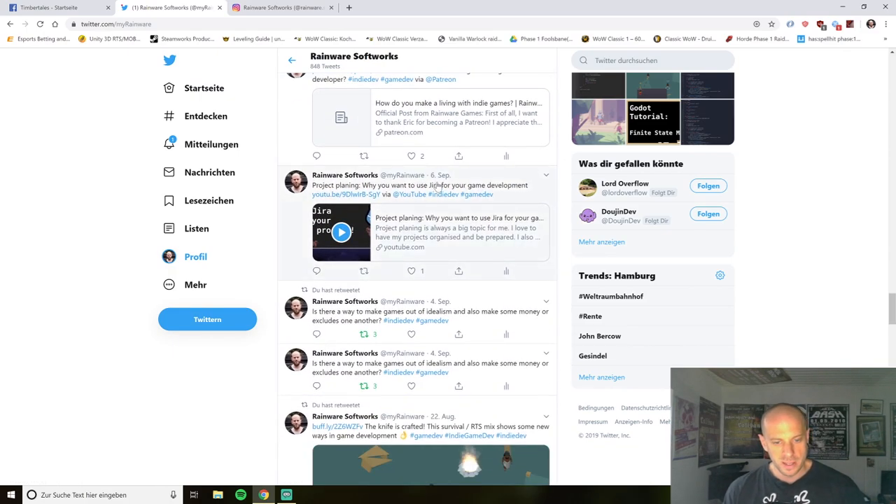
scroll(down, 3)
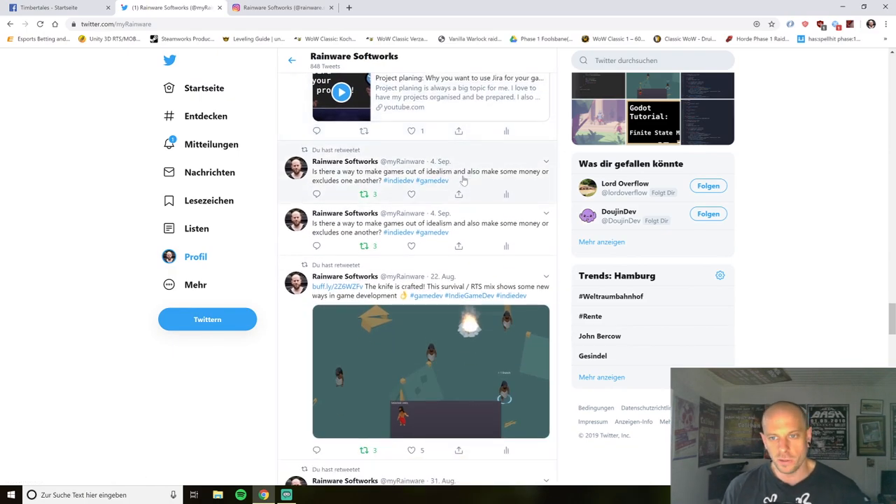
scroll(down, 3)
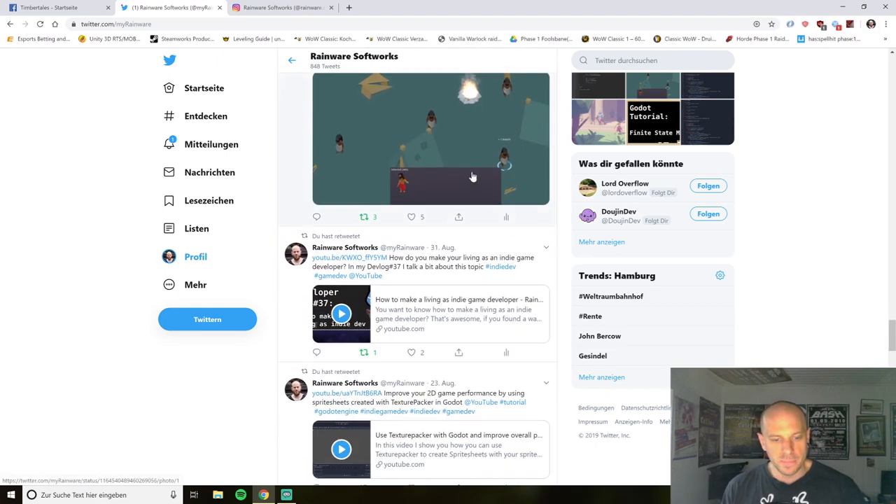
scroll(down, 3)
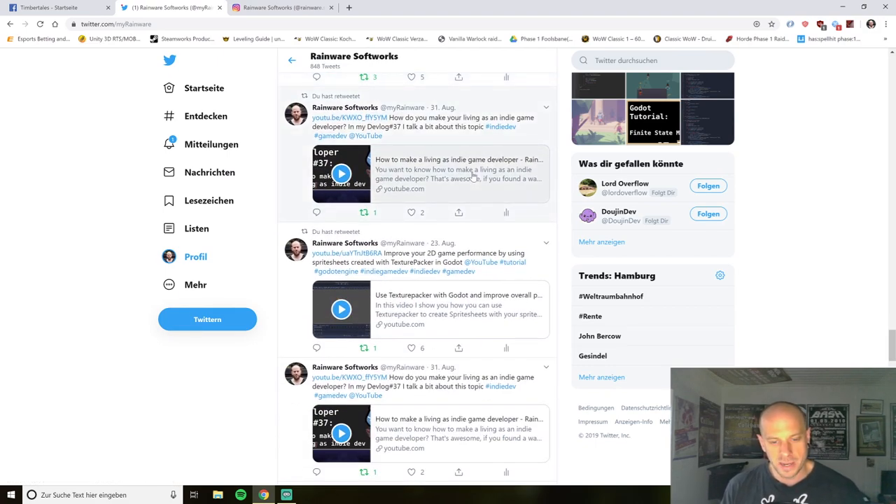
scroll(down, 3)
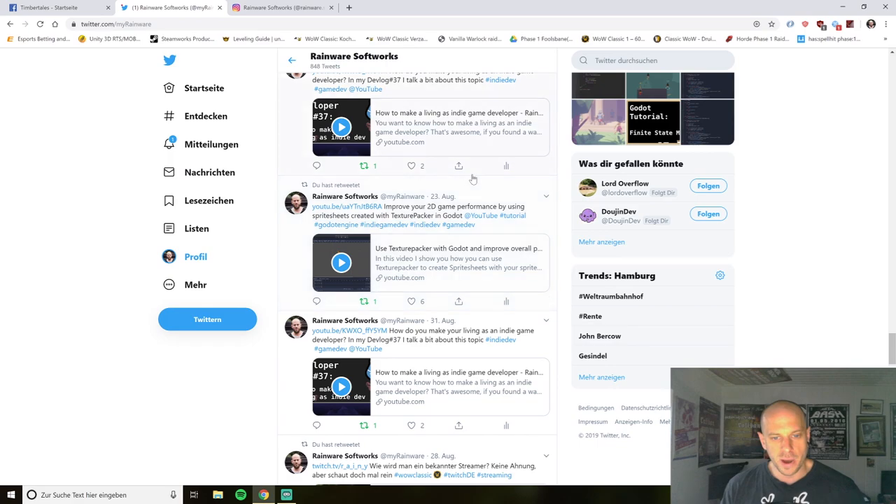
scroll(down, 3)
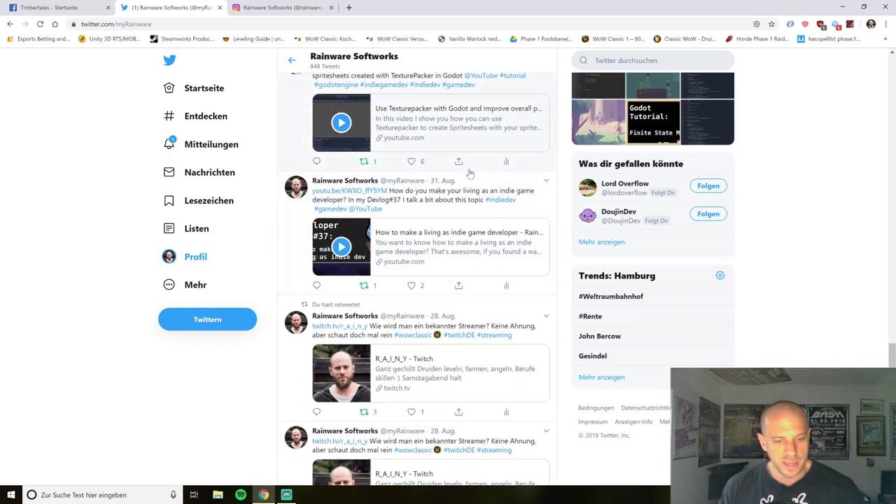
scroll(down, 3)
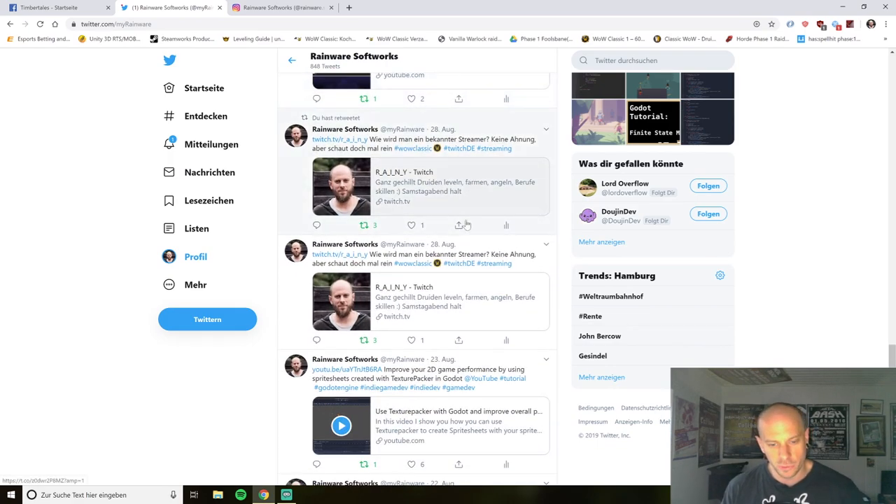
scroll(down, 3)
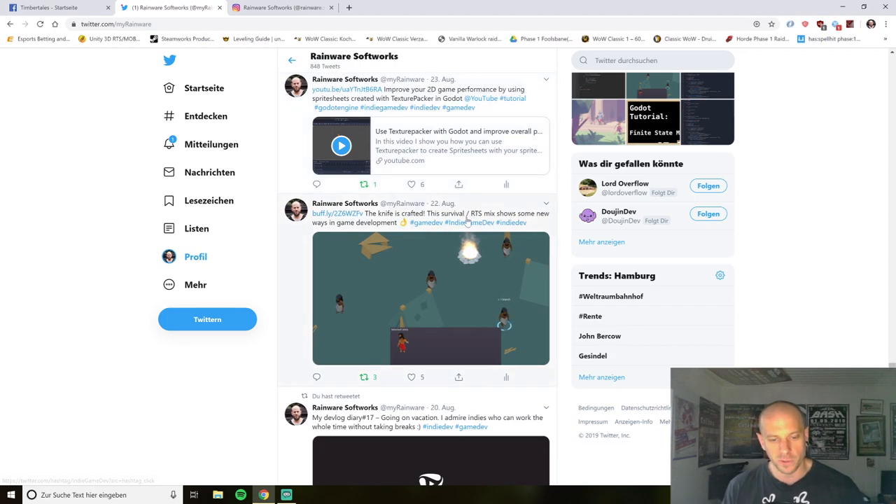
scroll(down, 3)
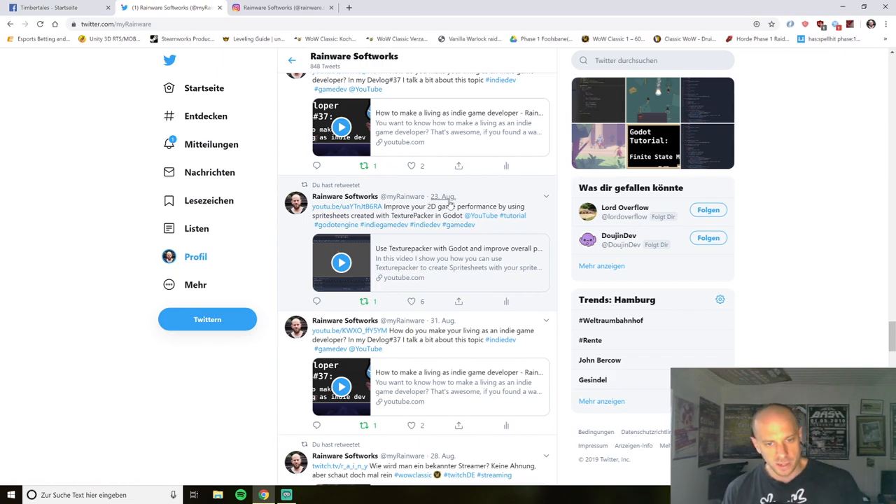
mouse_move(467, 182)
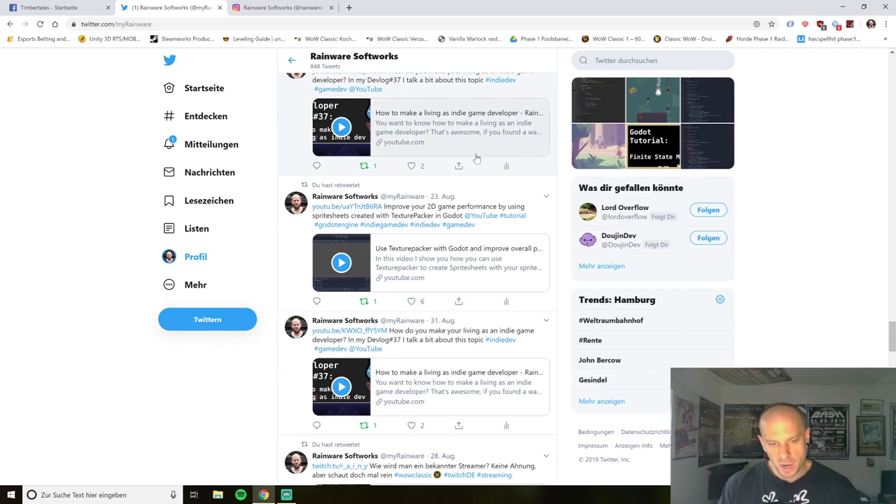
scroll(down, 3)
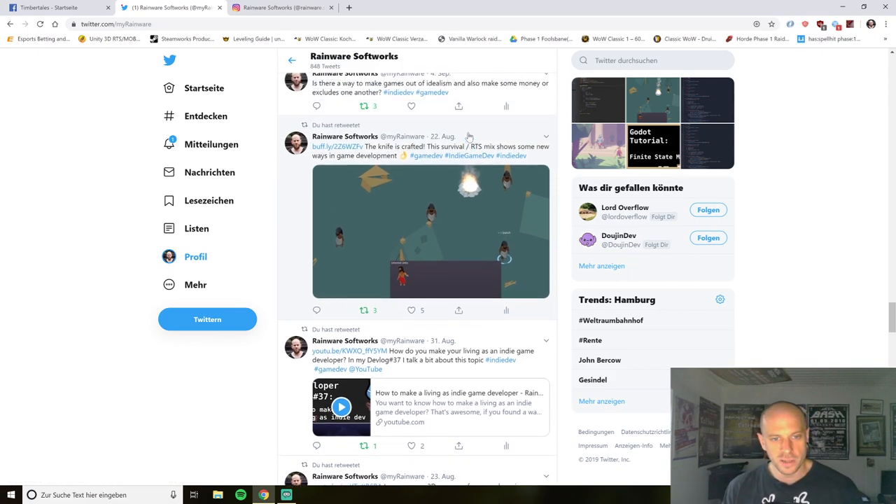
scroll(up, 3)
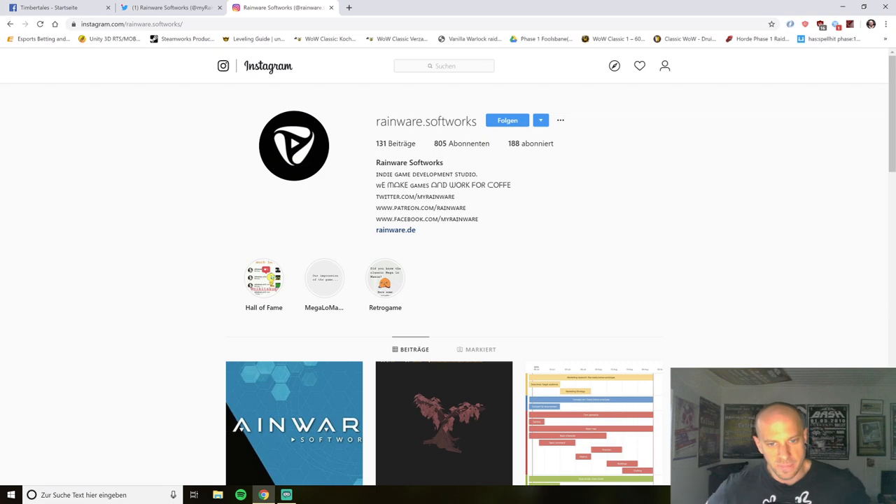
scroll(down, 3)
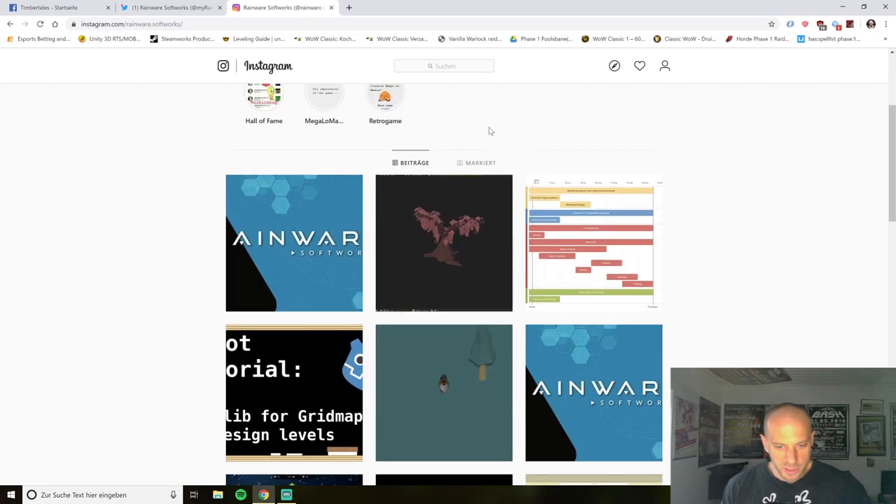
scroll(down, 3)
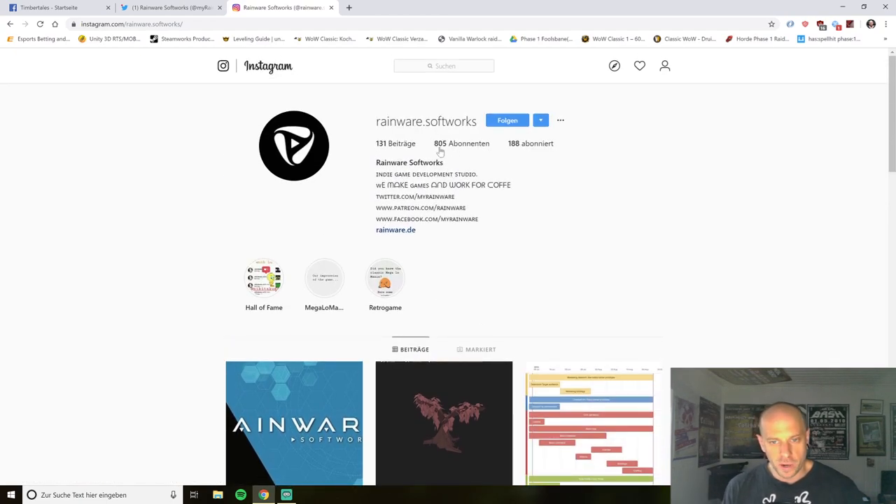
scroll(down, 3)
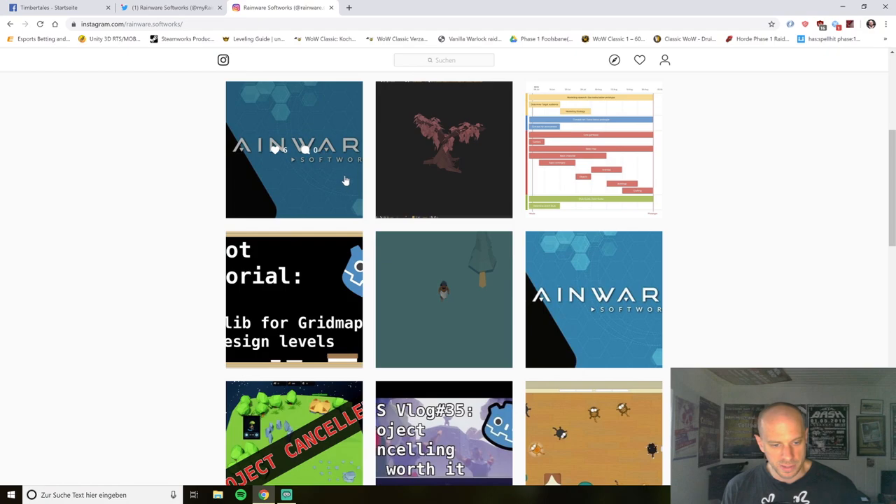
scroll(down, 3)
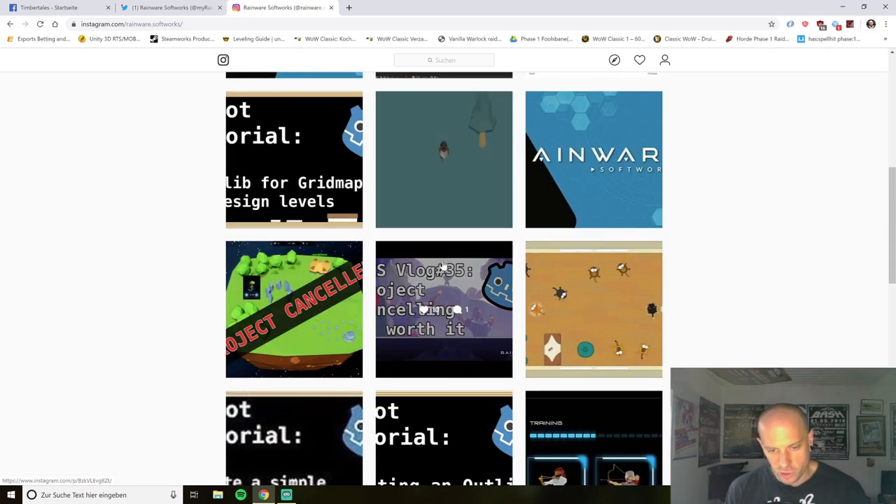
scroll(down, 3)
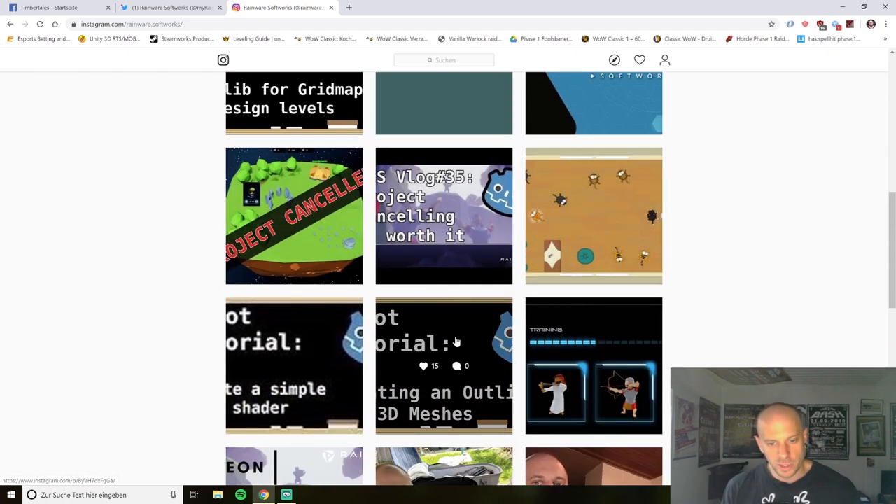
scroll(down, 3)
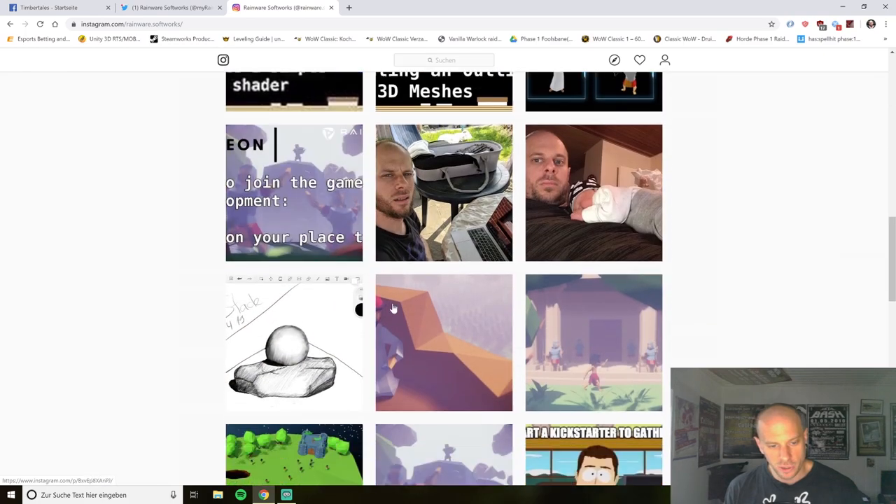
scroll(down, 3)
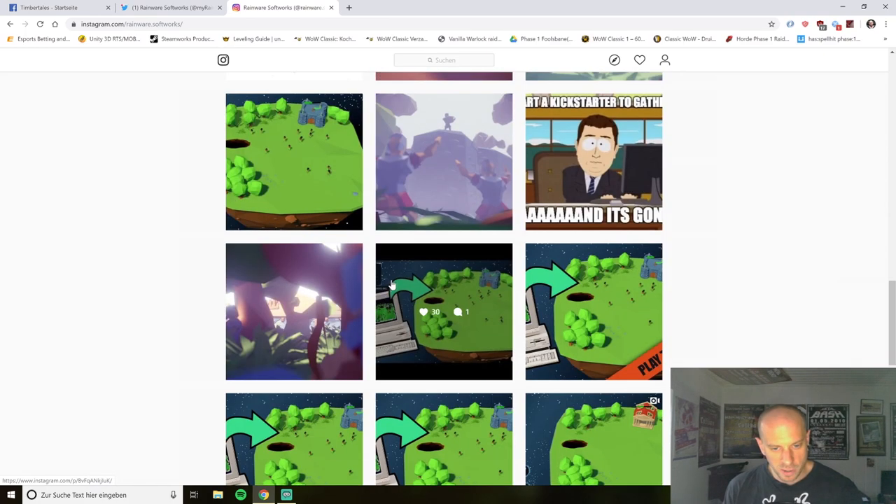
scroll(down, 3)
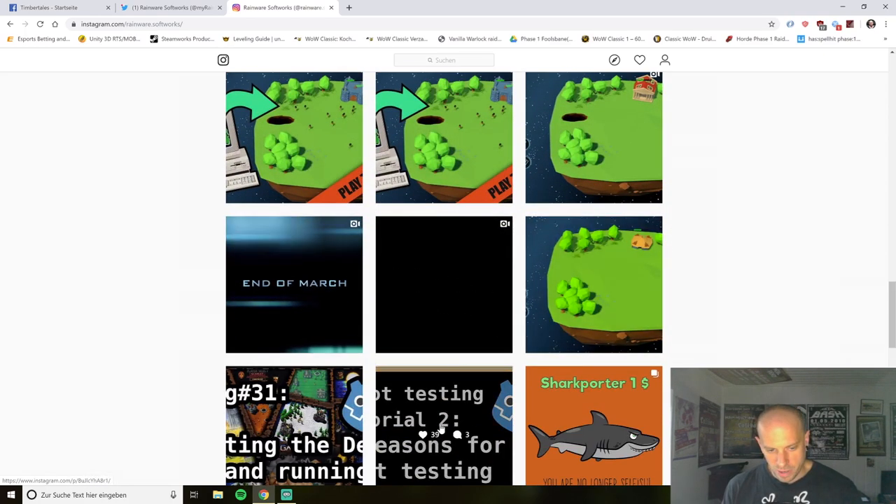
scroll(down, 3)
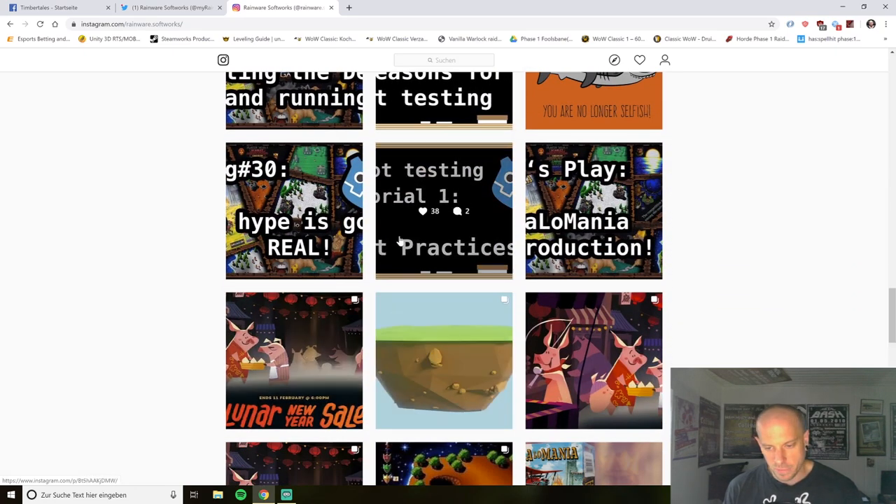
scroll(down, 3)
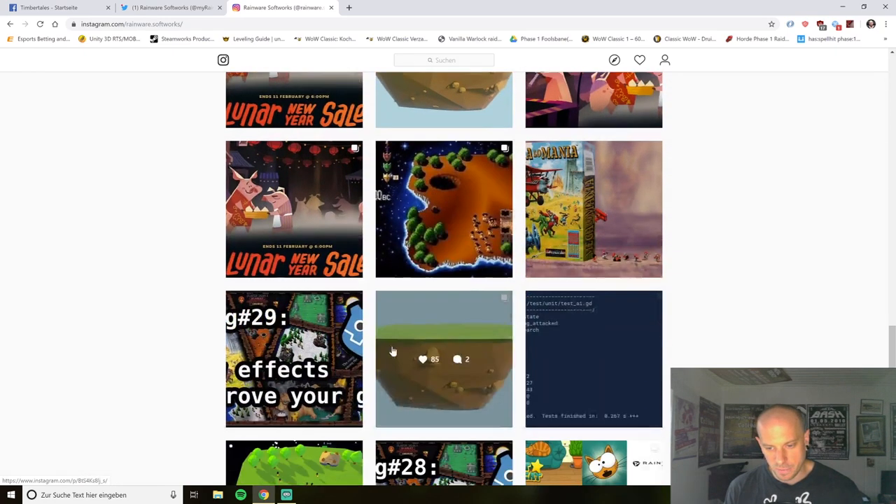
scroll(down, 3)
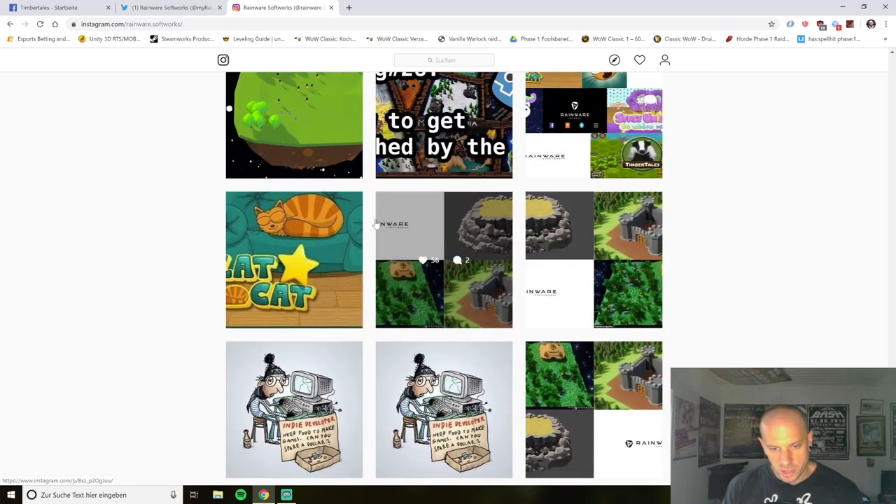
scroll(down, 3)
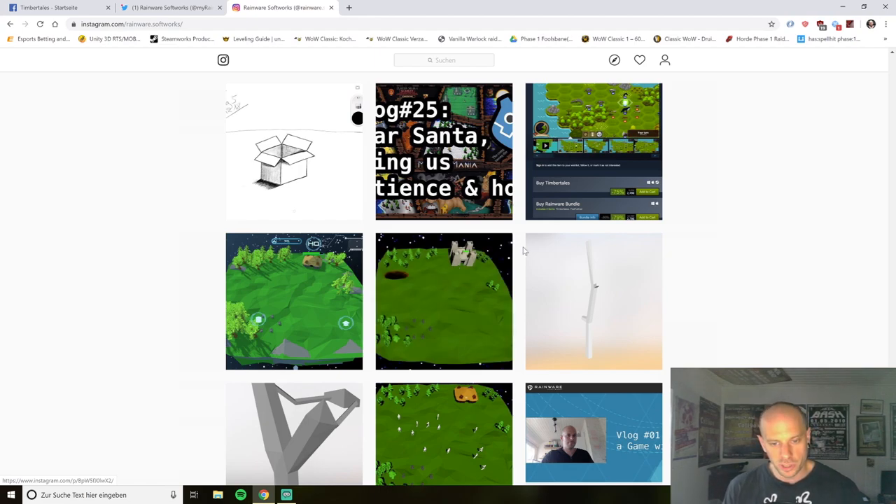
scroll(down, 3)
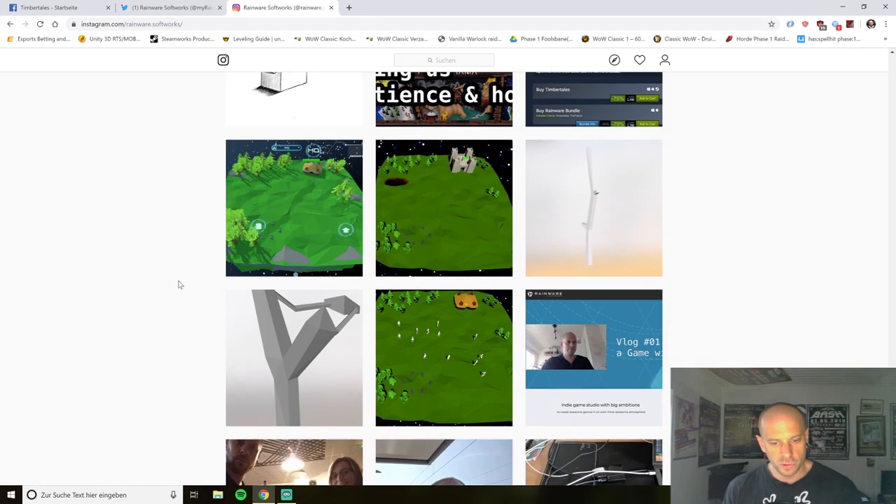
scroll(down, 3)
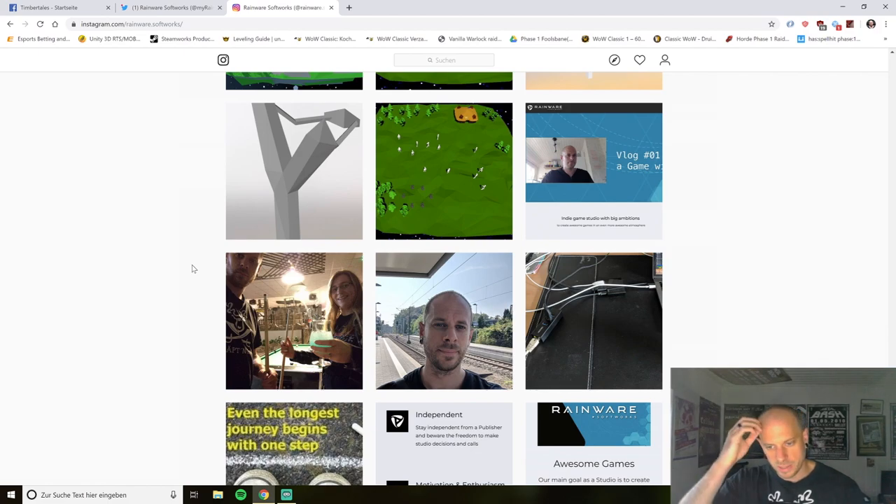
scroll(down, 3)
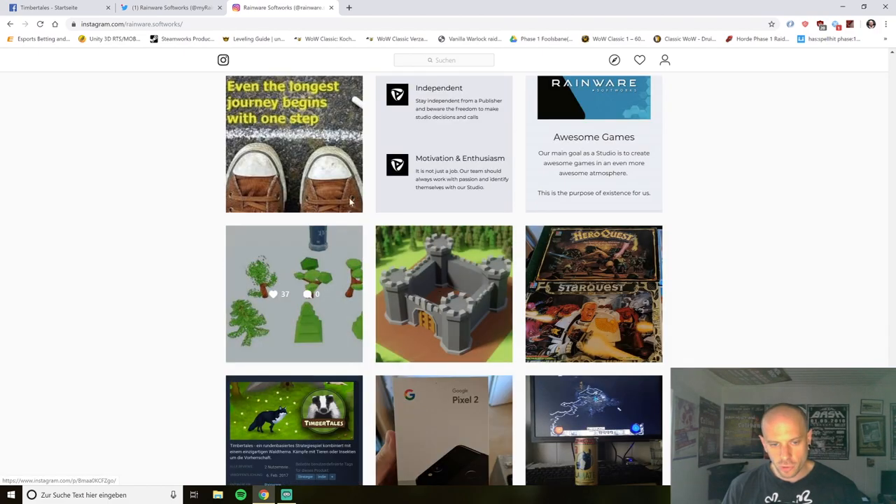
scroll(down, 3)
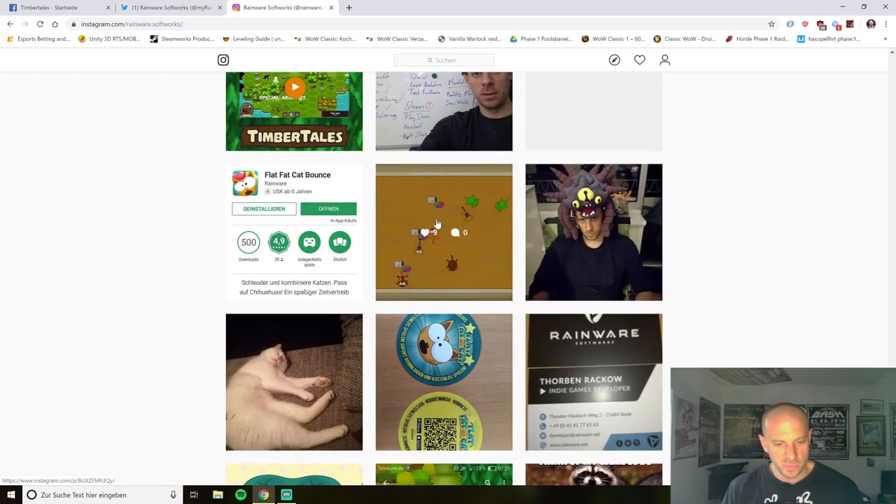
scroll(down, 3)
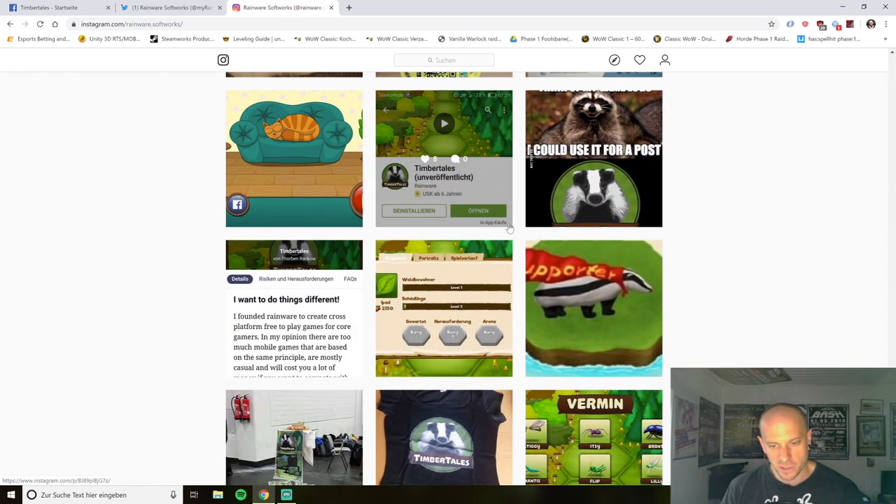
scroll(down, 3)
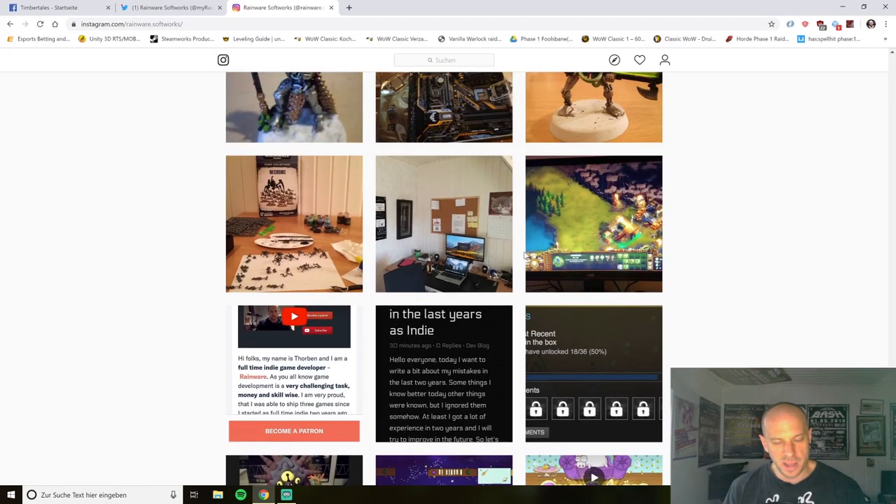
scroll(down, 3)
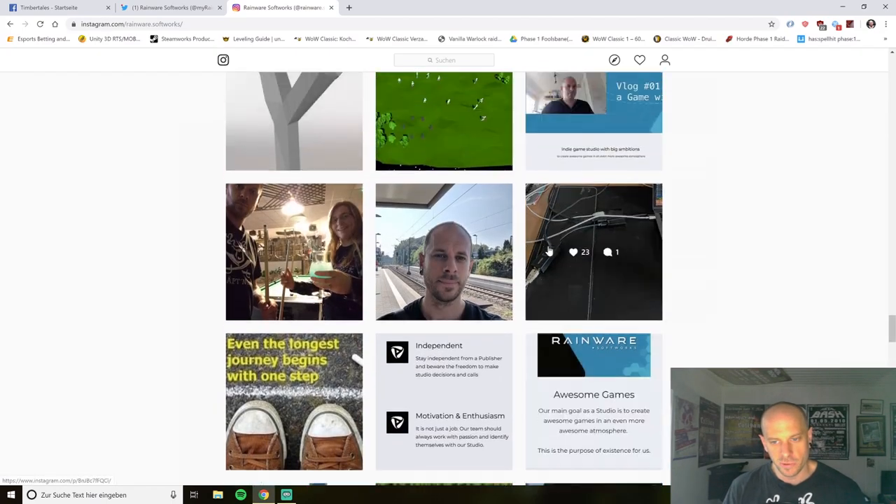
scroll(down, 3)
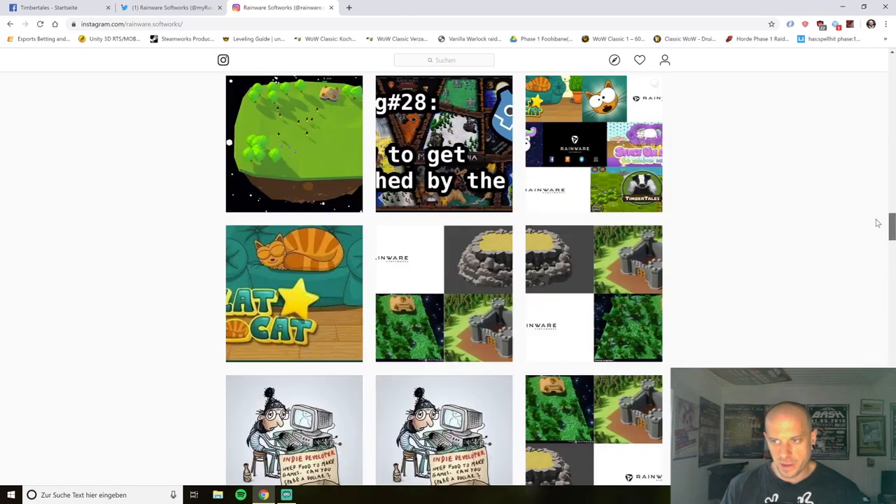
scroll(down, 3)
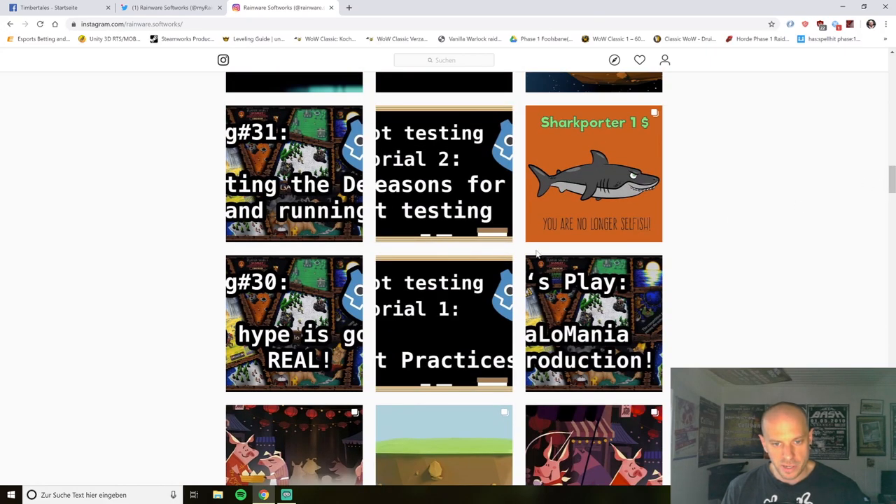
scroll(down, 3)
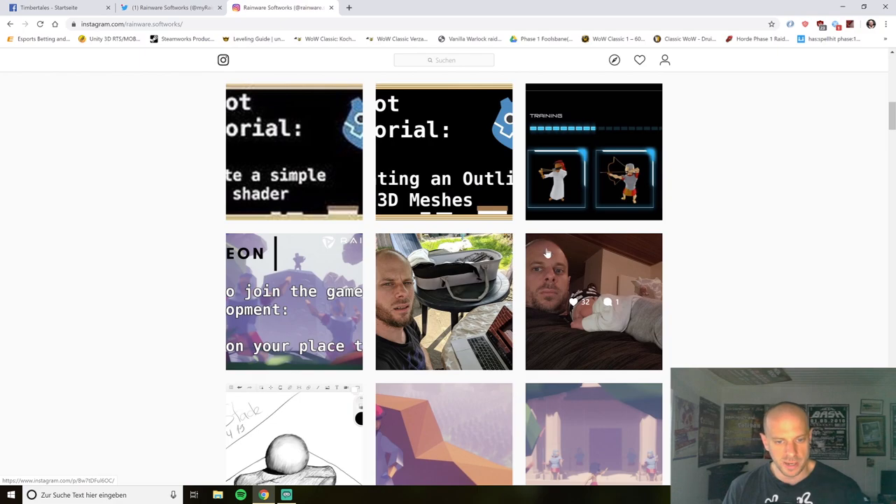
scroll(up, 3)
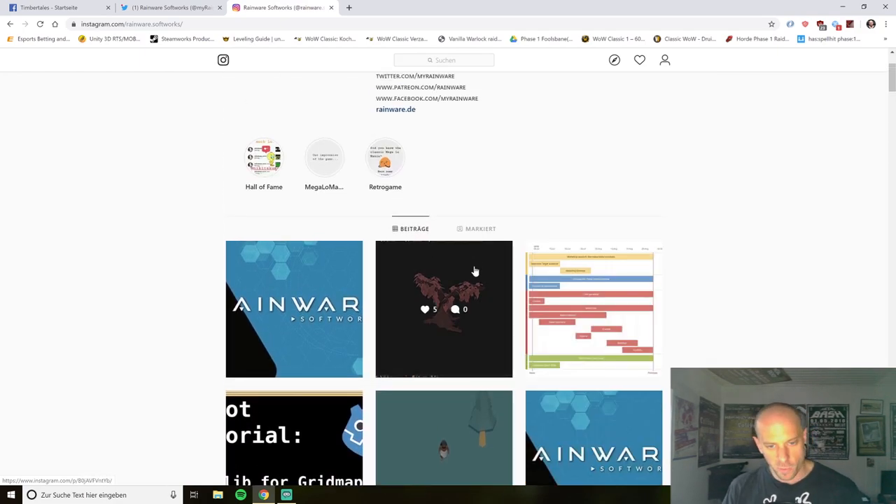
scroll(up, 3)
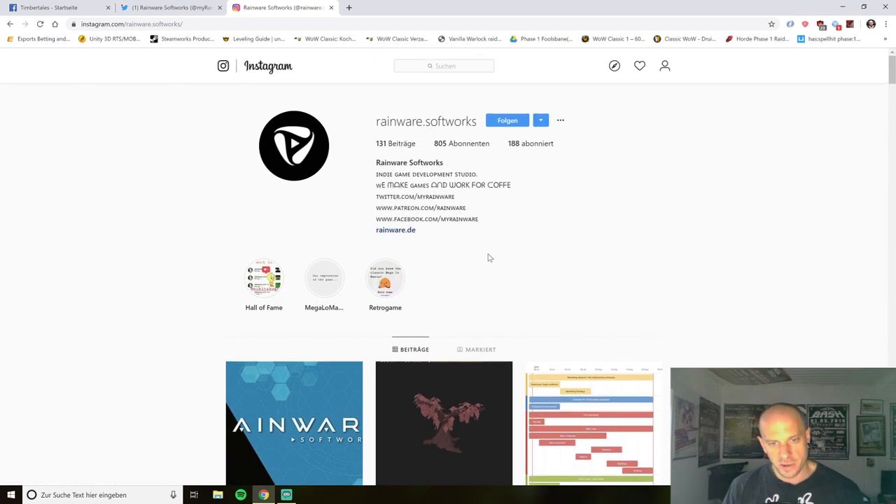
scroll(down, 3)
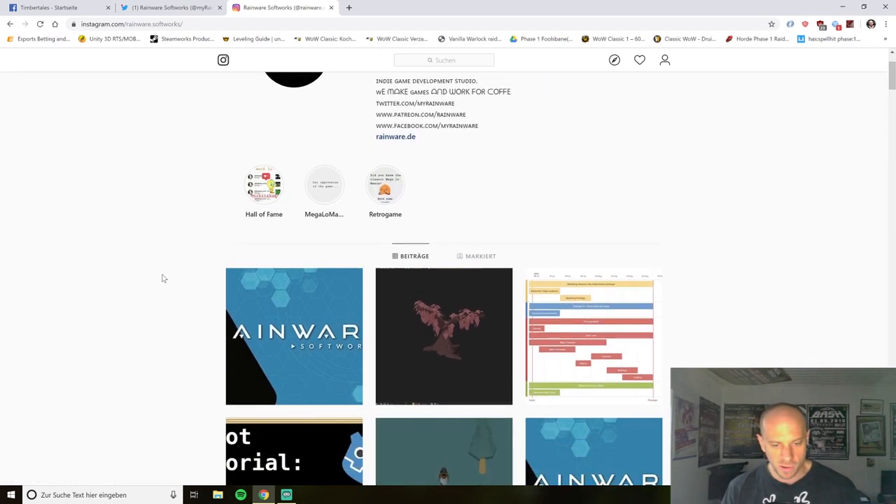
scroll(down, 3)
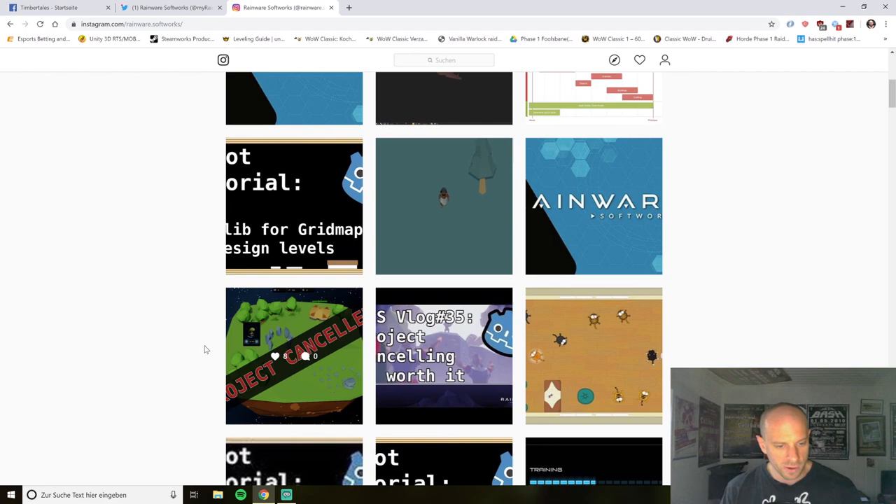
mouse_move(244, 325)
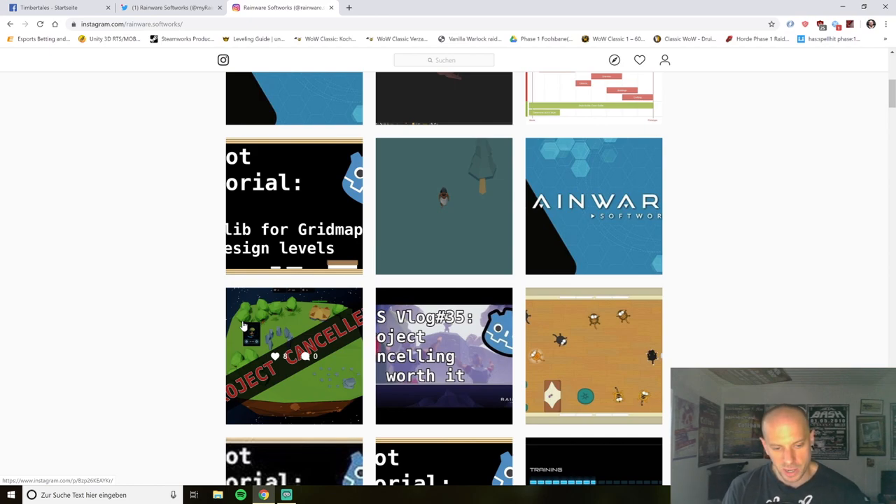
scroll(down, 3)
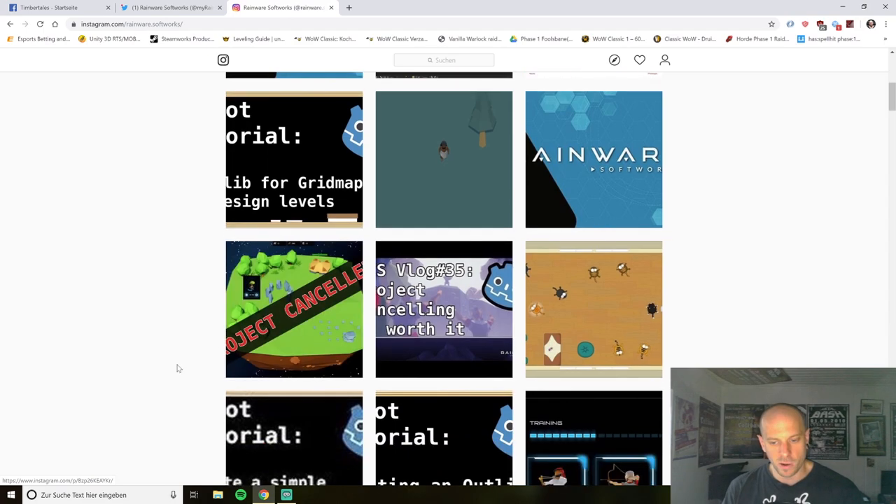
scroll(down, 3)
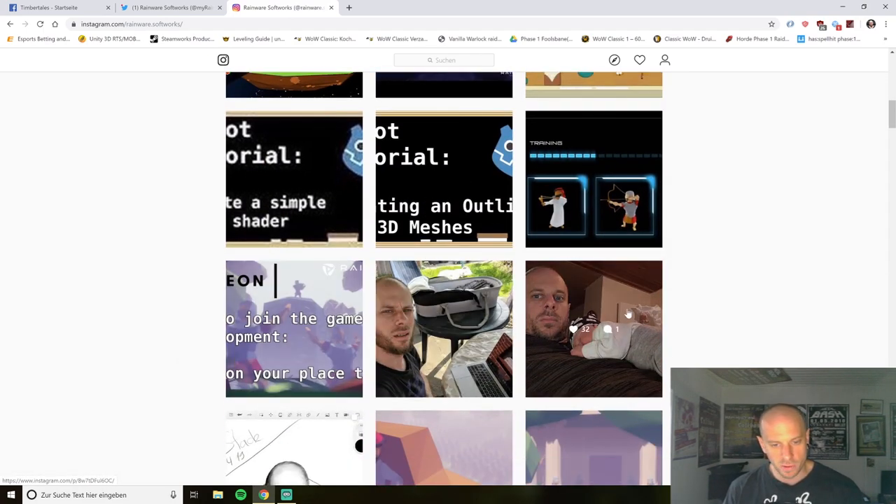
scroll(down, 3)
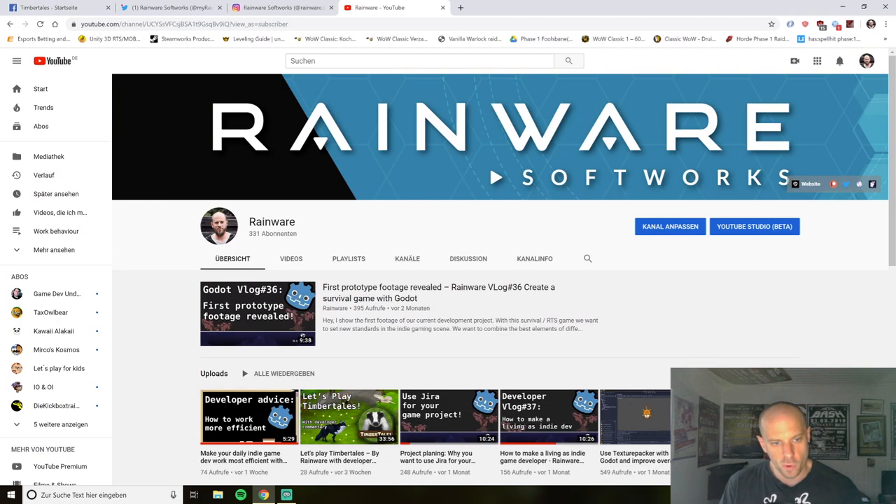
mouse_move(447, 244)
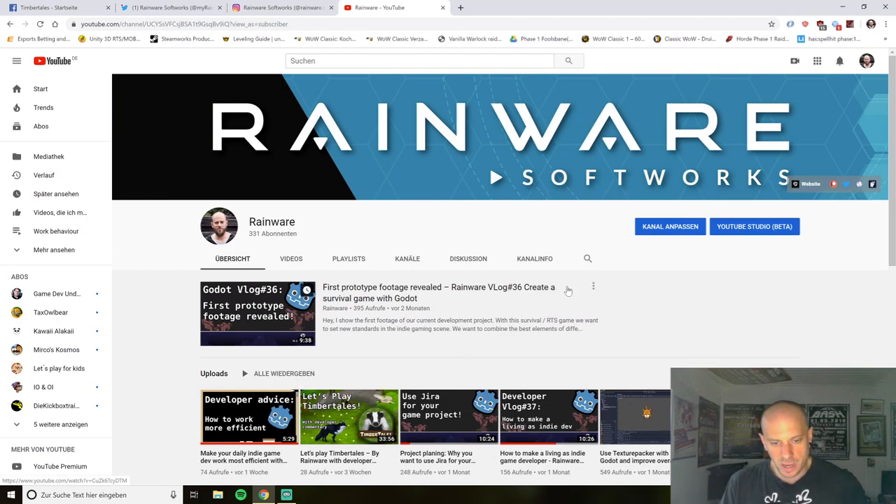
mouse_move(627, 305)
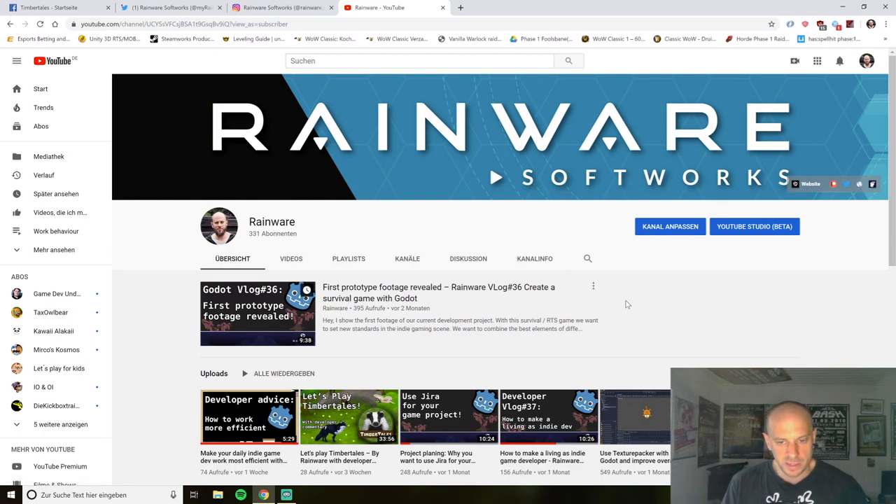
mouse_move(554, 204)
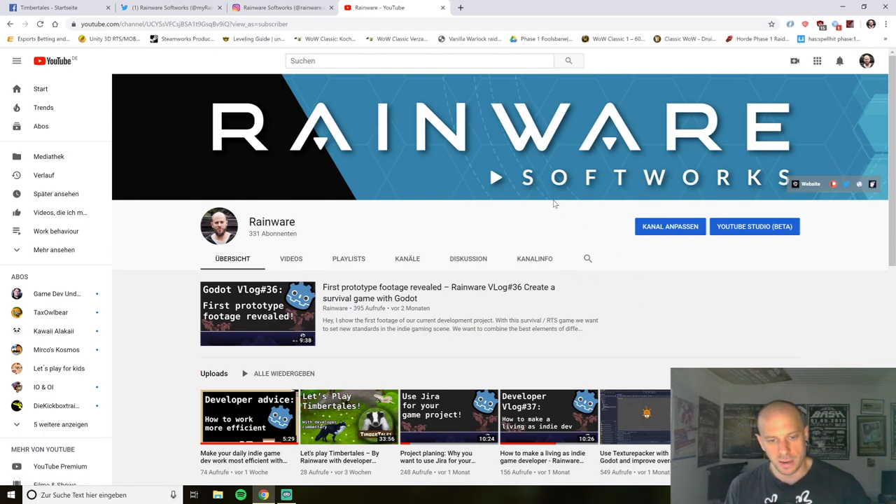
scroll(down, 3)
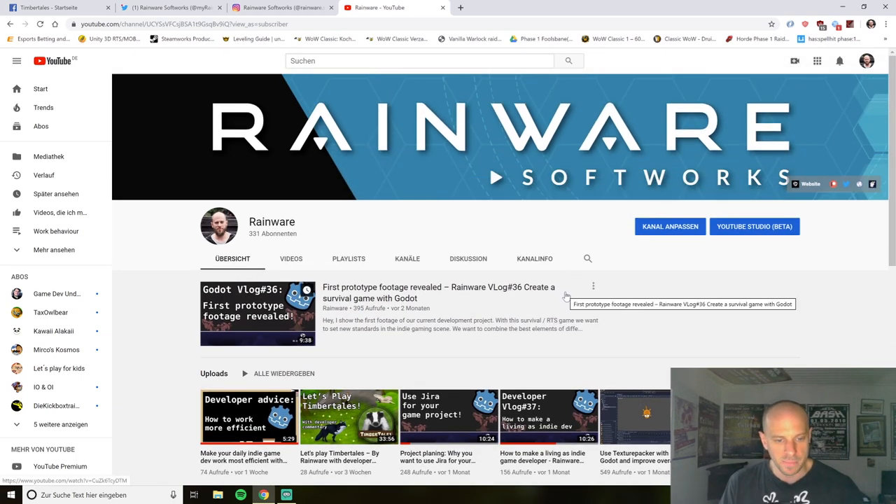
mouse_move(657, 304)
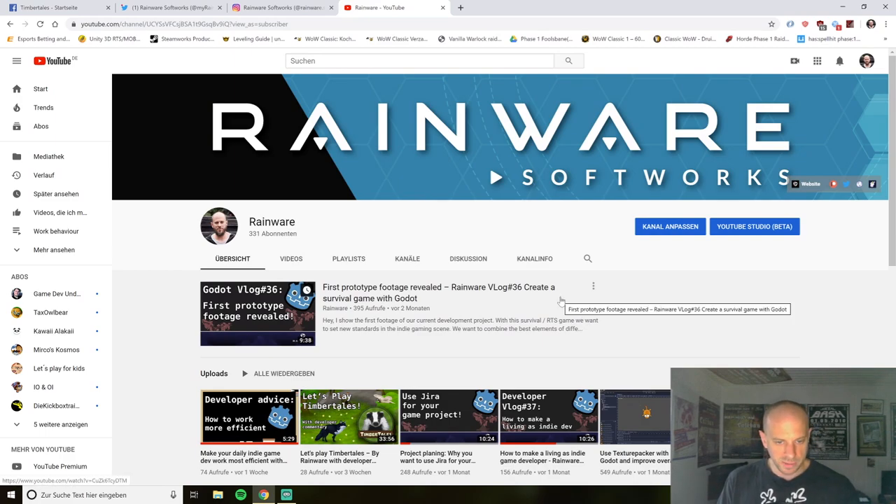
mouse_move(627, 280)
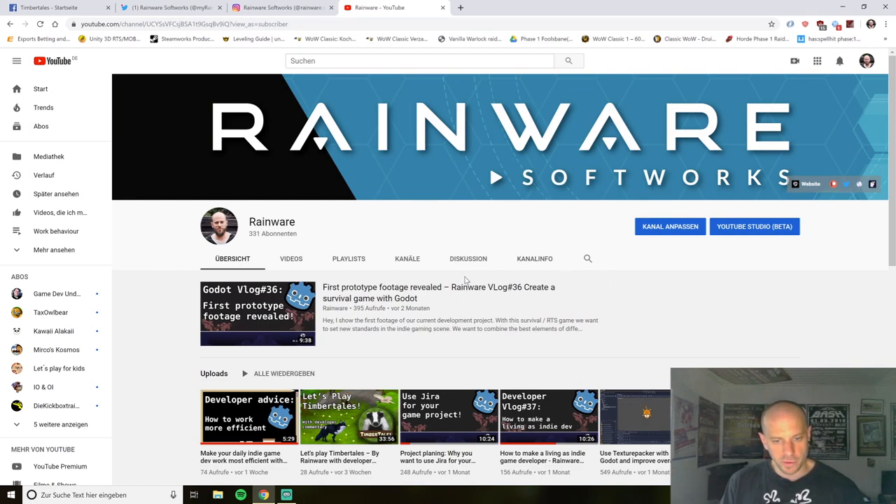
mouse_move(441, 202)
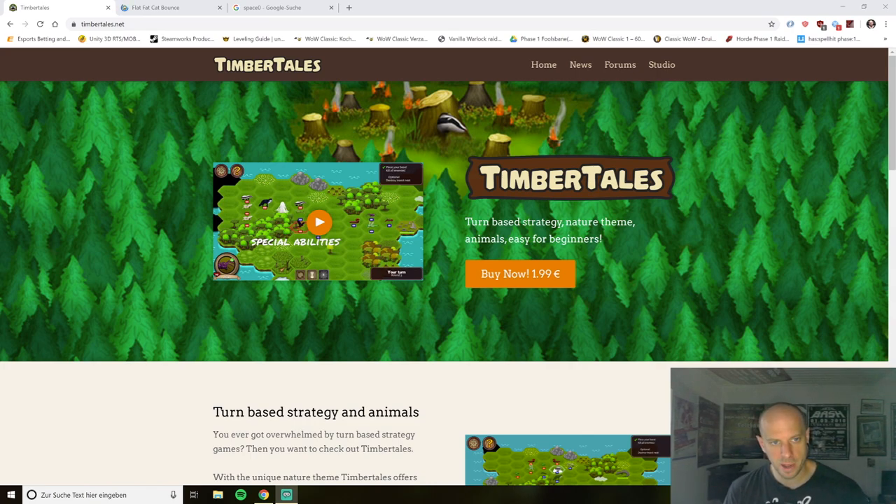
mouse_move(294, 152)
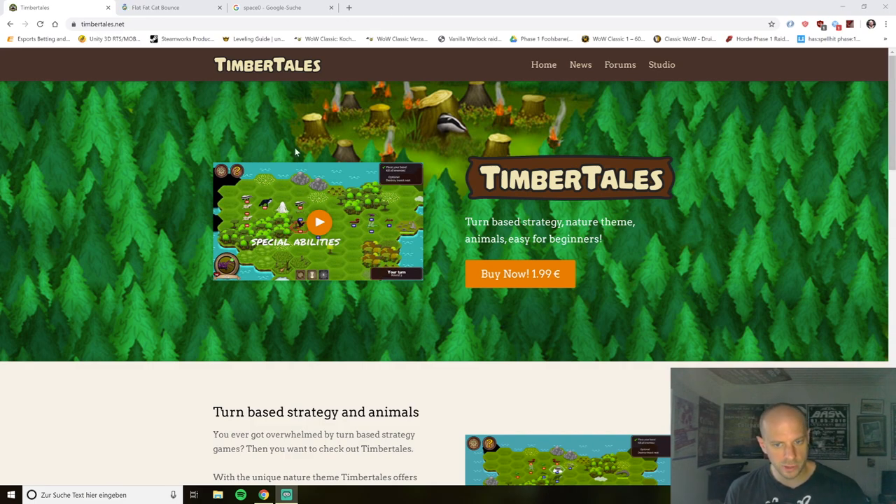
Show Flat Fat Cat Bounce, load the Space Unicorns site, then return to TimberTales
click(168, 8)
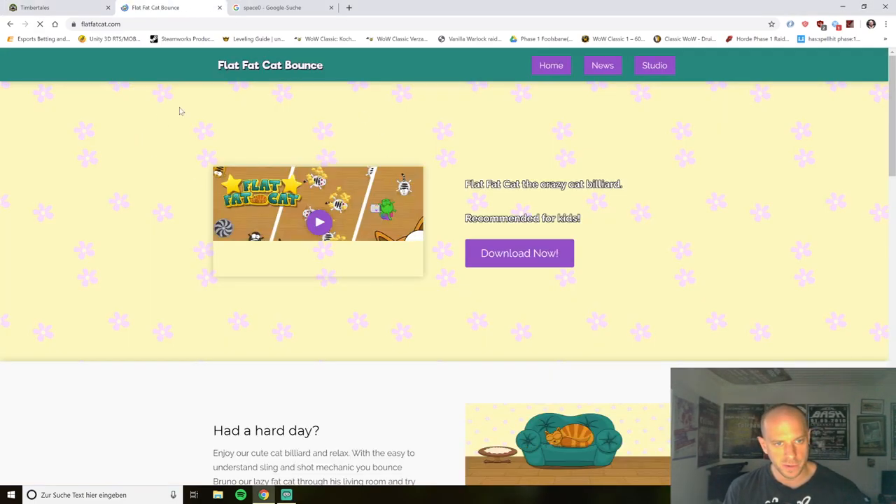
click(280, 8)
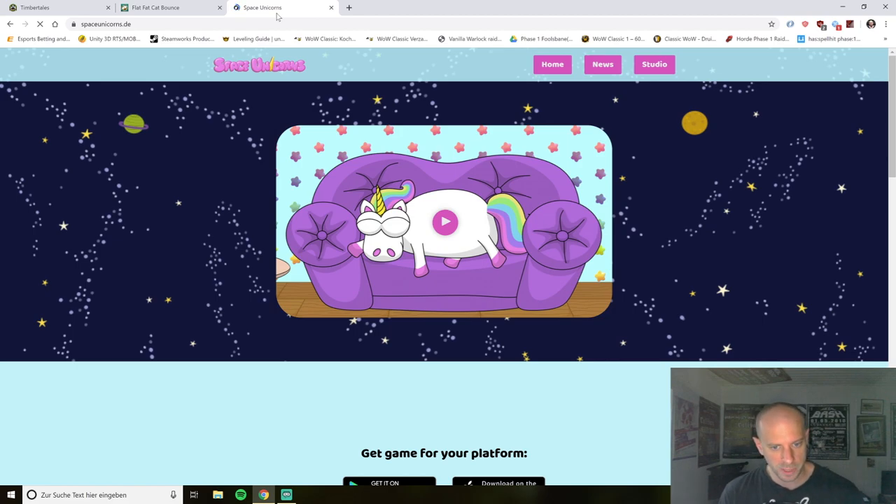
click(56, 9)
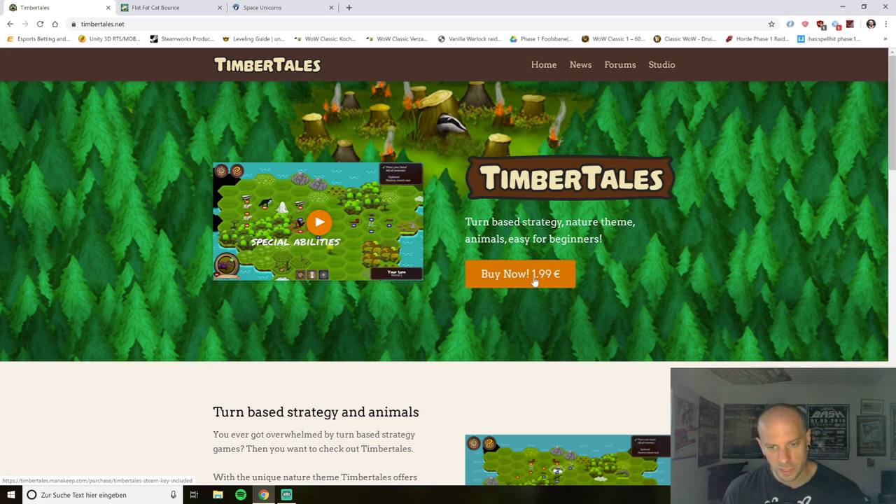
click(521, 273)
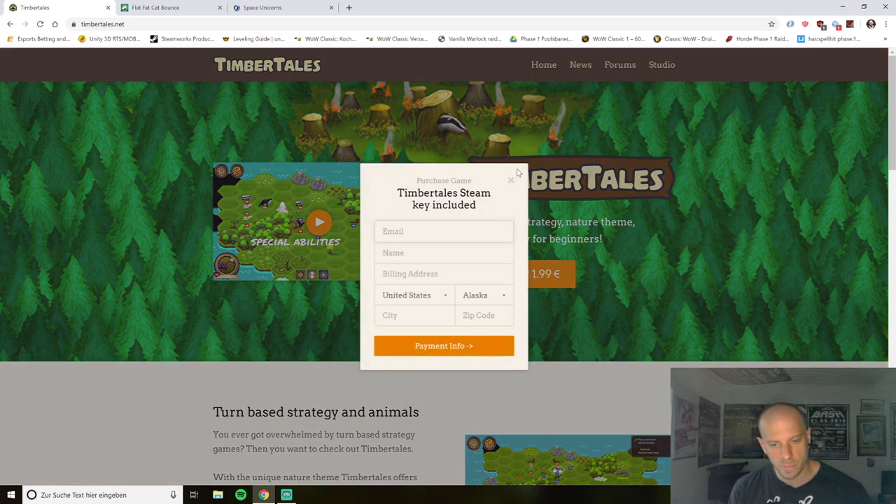
click(510, 181)
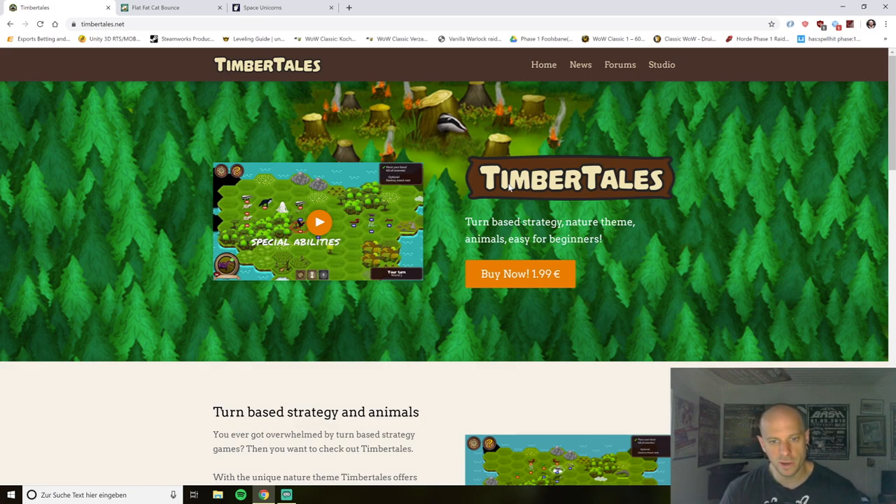
scroll(down, 3)
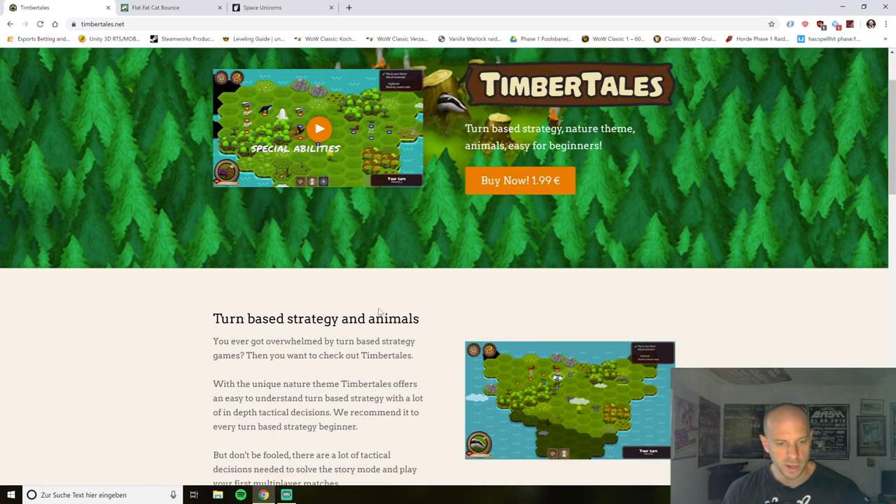
scroll(down, 3)
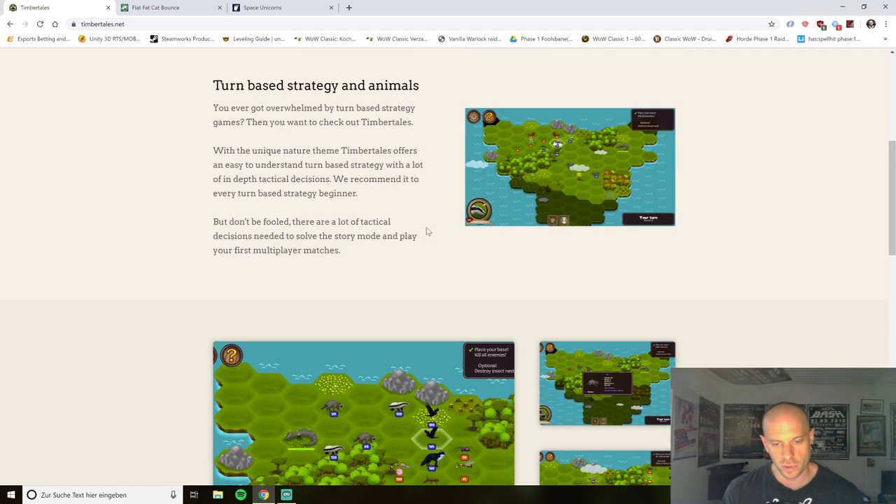
scroll(down, 3)
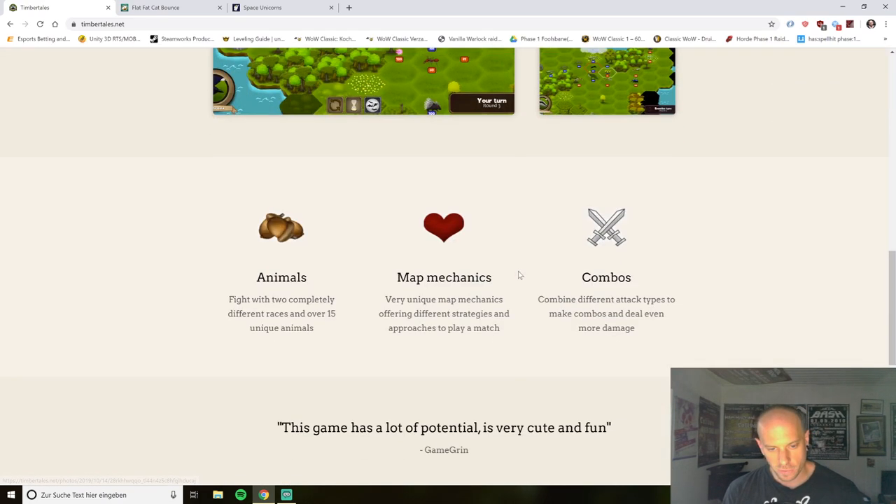
scroll(down, 3)
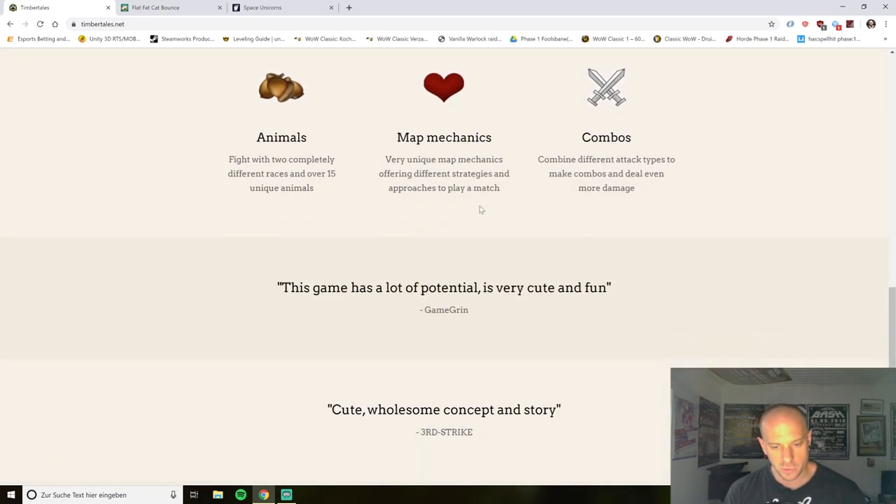
scroll(down, 3)
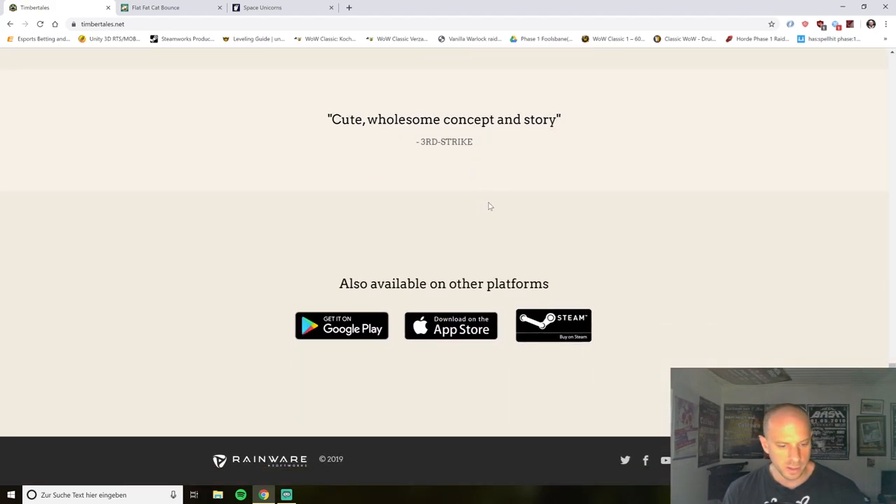
scroll(up, 3)
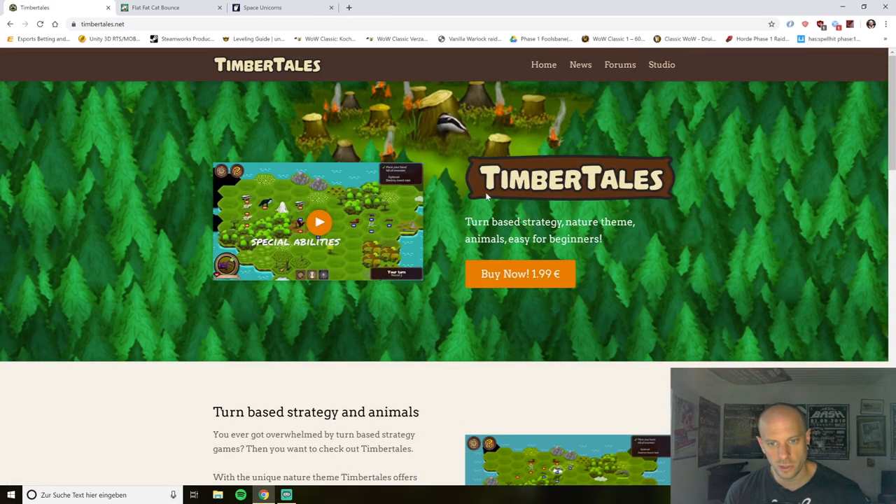
mouse_move(617, 123)
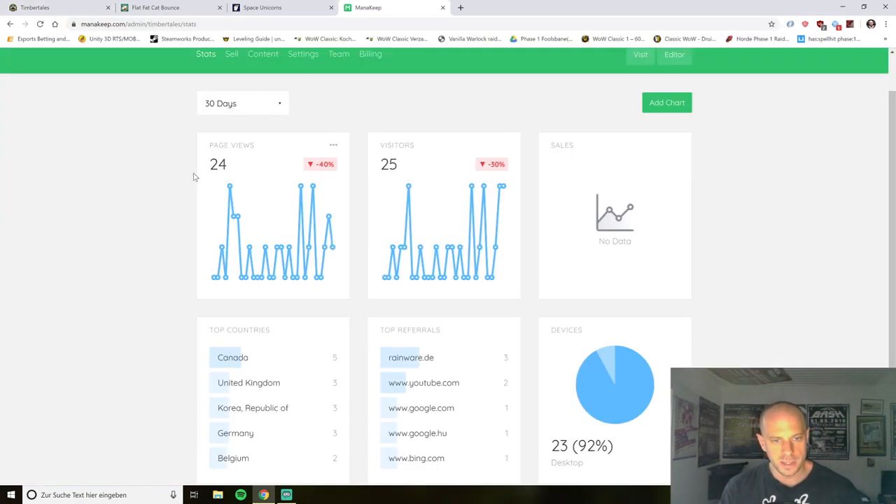
Switch the TimberTales stats date range to 1 Year, then to 7 Days
click(242, 103)
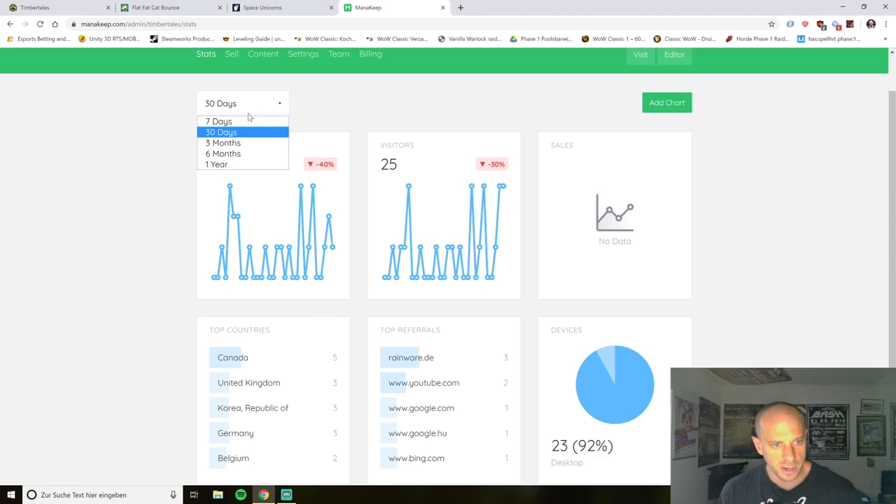
click(215, 165)
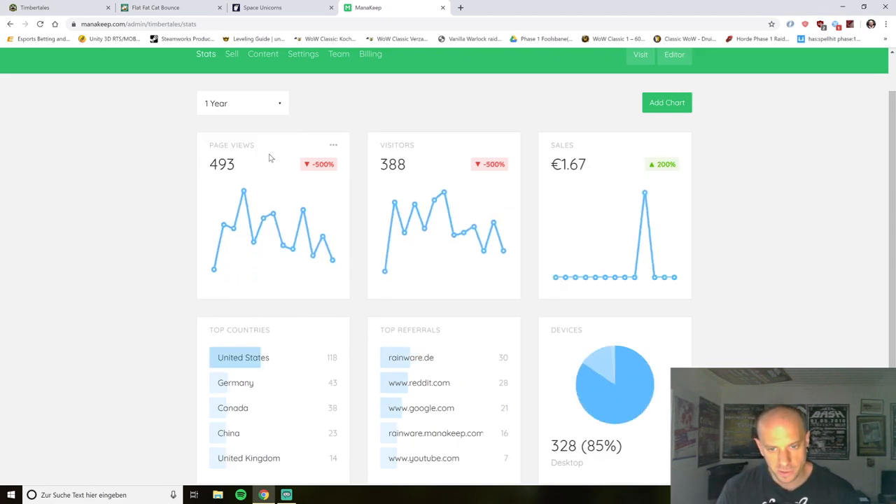
mouse_move(597, 185)
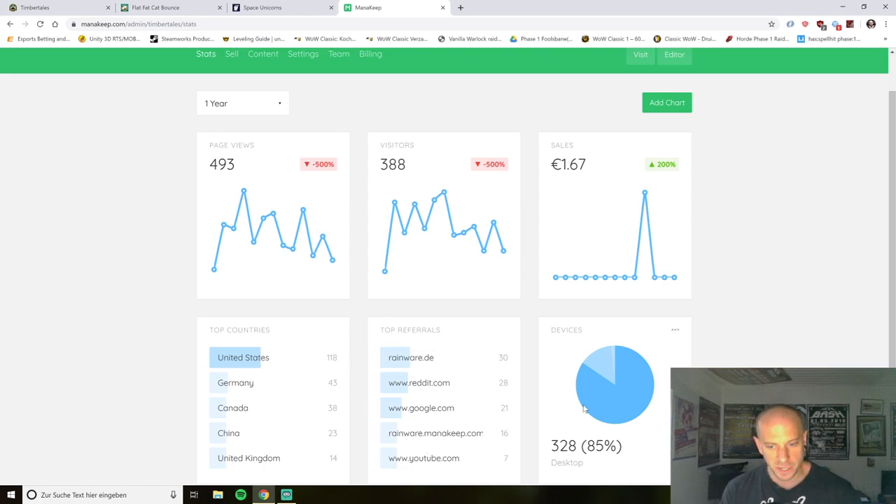
click(242, 104)
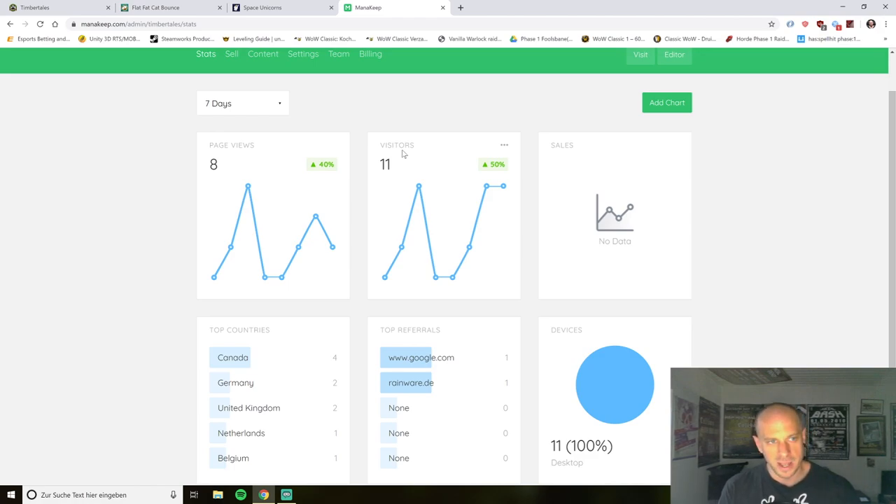
Skim the Flat Fat Cat Bounce testimonials, then show the Space Unicorns site (spaceunicorns.de)
click(168, 8)
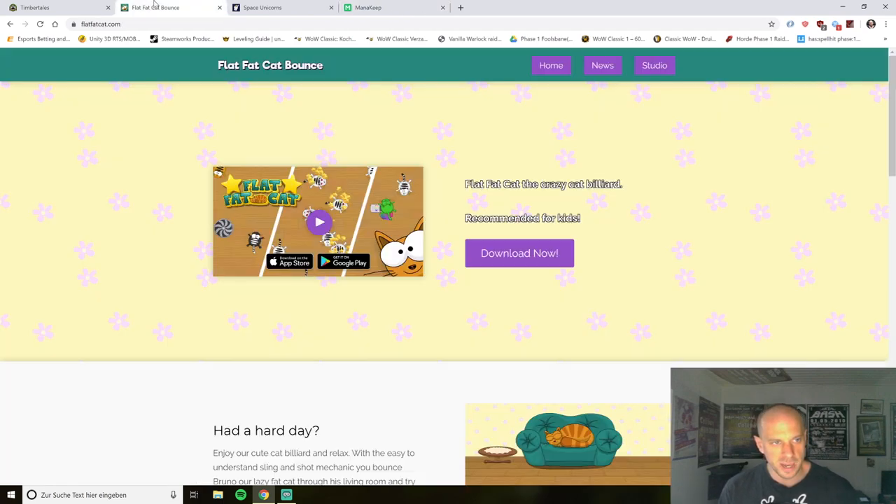
scroll(down, 3)
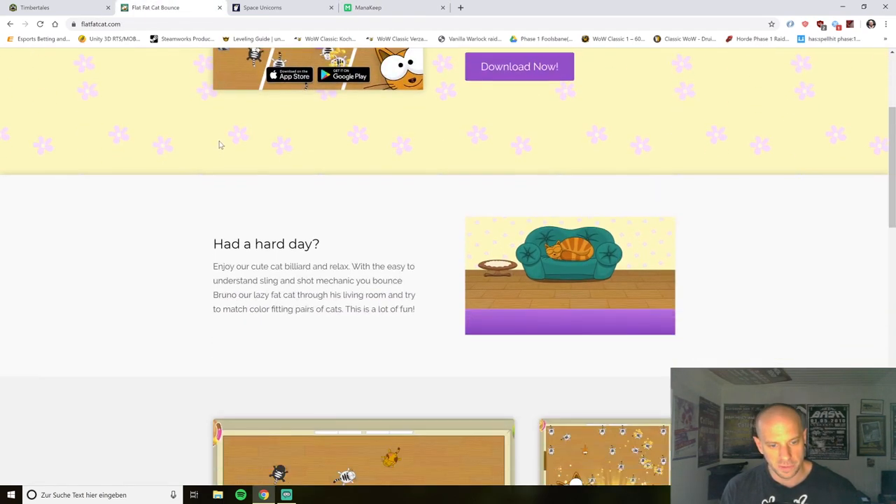
scroll(down, 3)
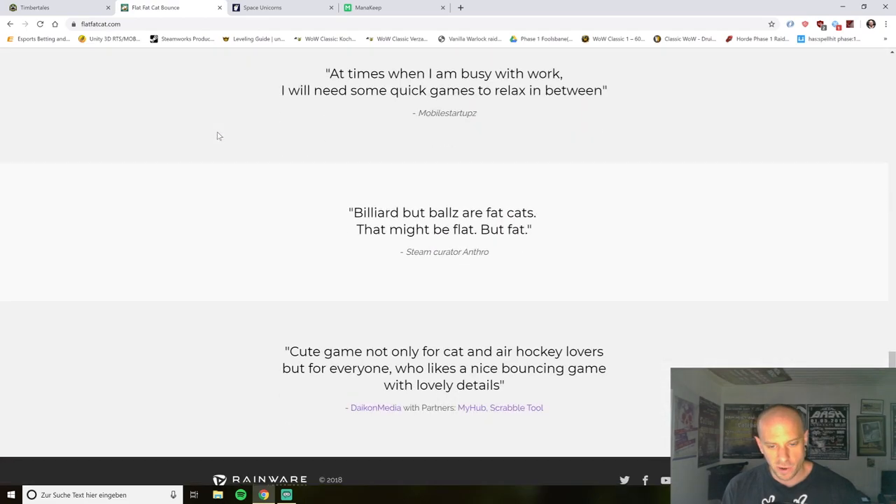
scroll(up, 3)
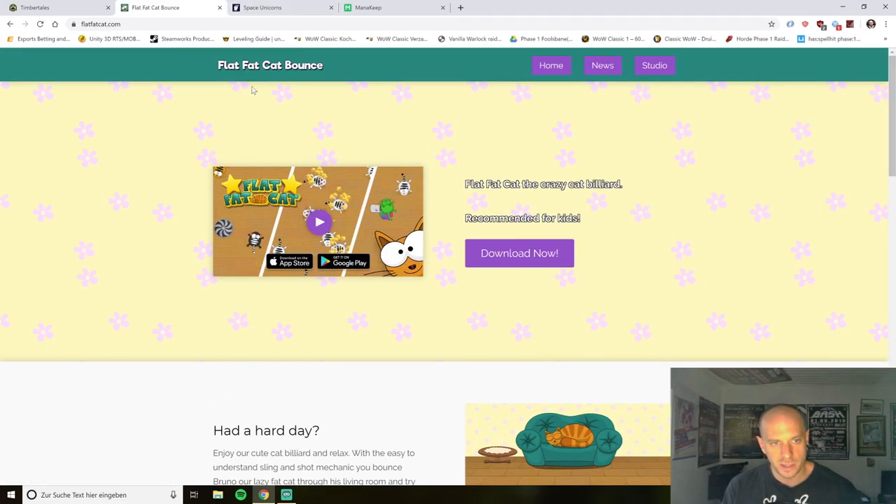
click(280, 8)
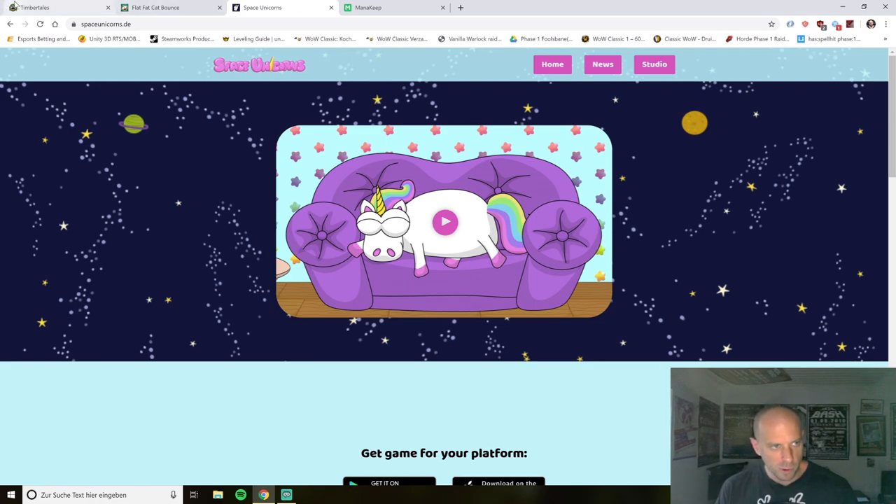
Cycle through Timbertales, Flat Fat Cat Bounce and Space Unicorns sites, ending on Flat Fat Cat Bounce
click(56, 8)
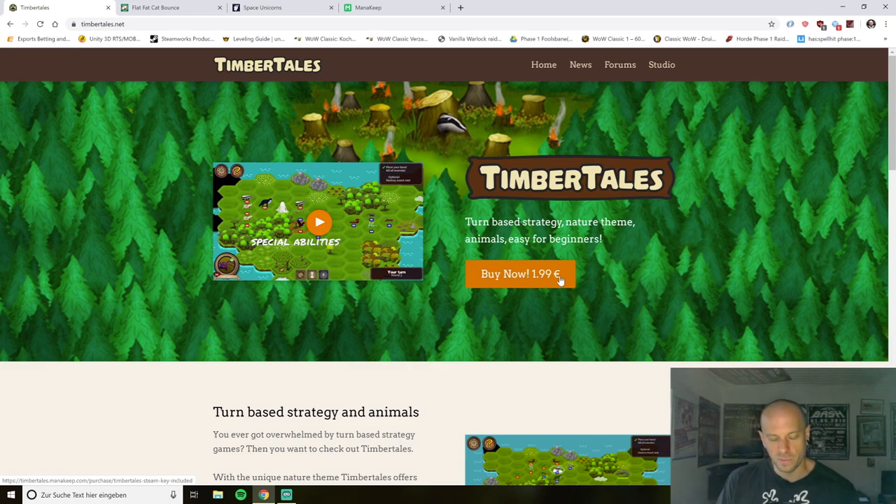
mouse_move(557, 193)
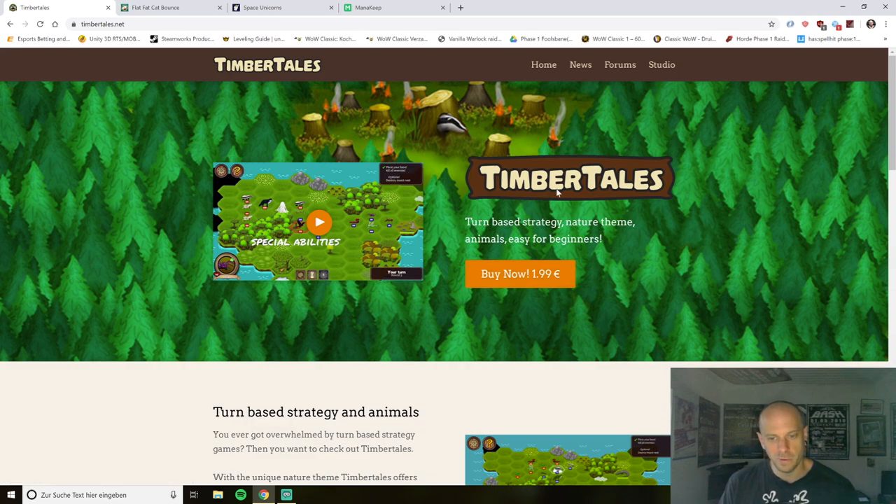
click(168, 8)
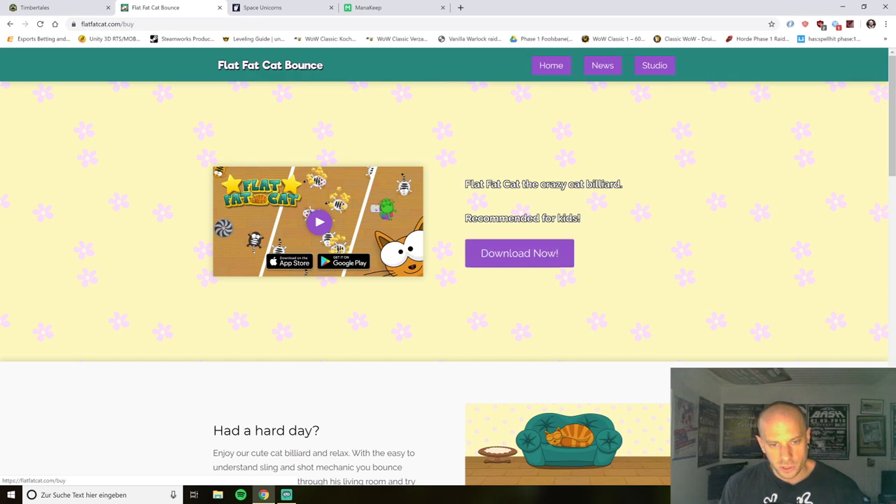
scroll(down, 3)
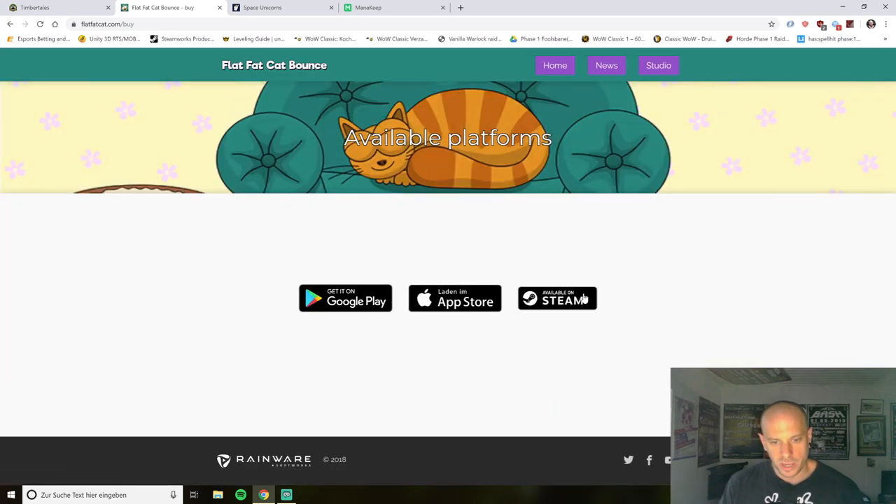
click(280, 8)
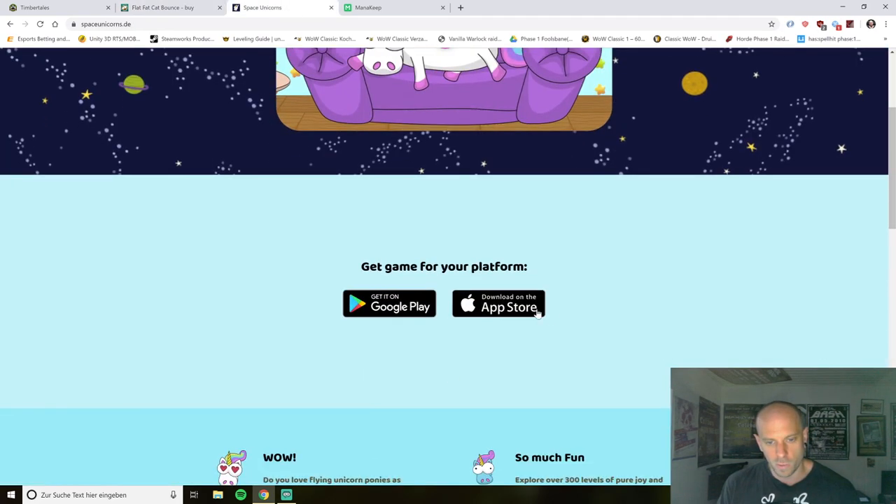
scroll(up, 3)
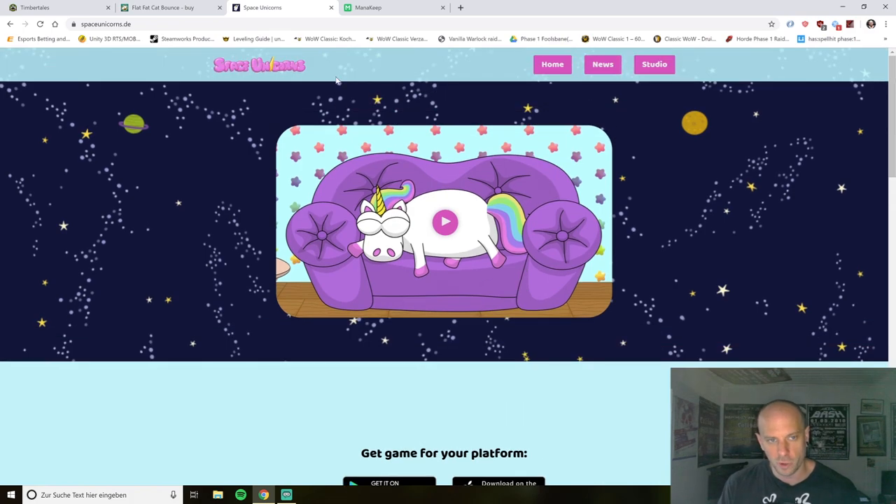
click(169, 8)
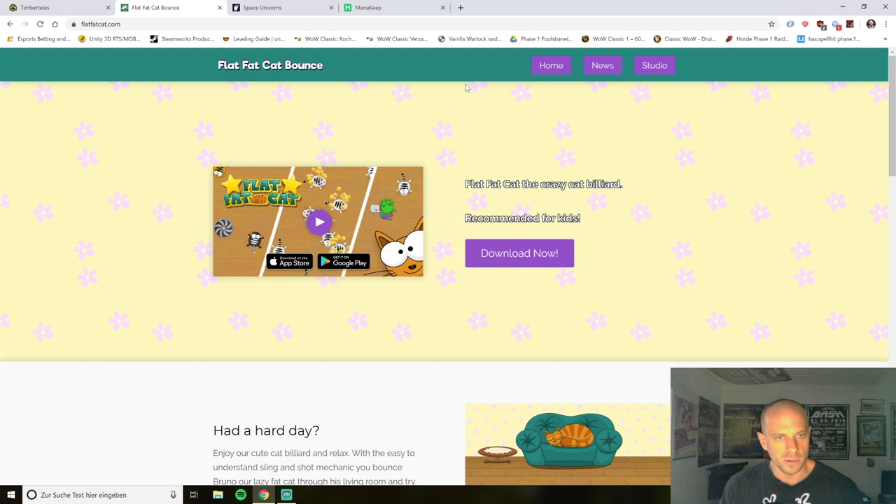
mouse_move(462, 67)
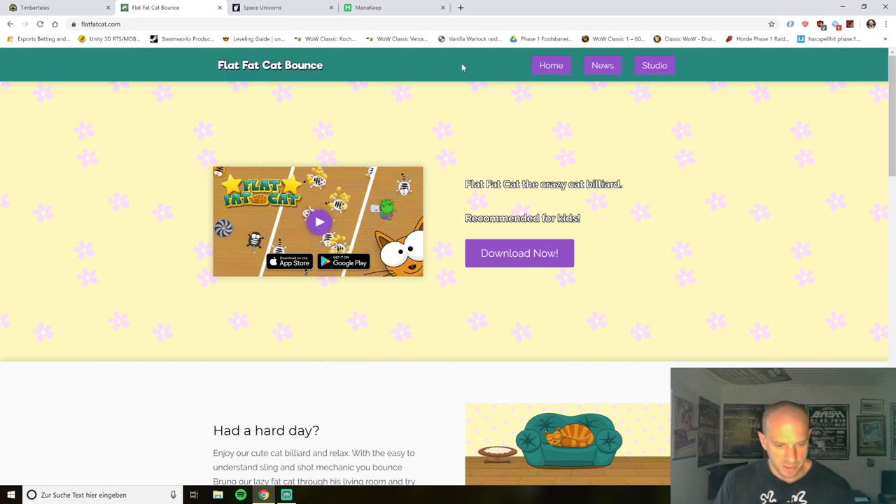
mouse_move(495, 72)
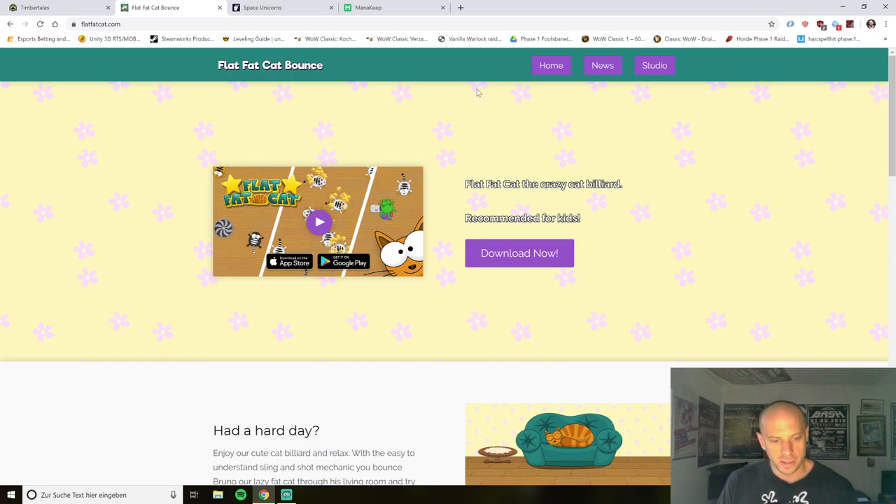
Load rainware.de in a new tab and scroll to its newsletter Subscribe box
click(395, 8)
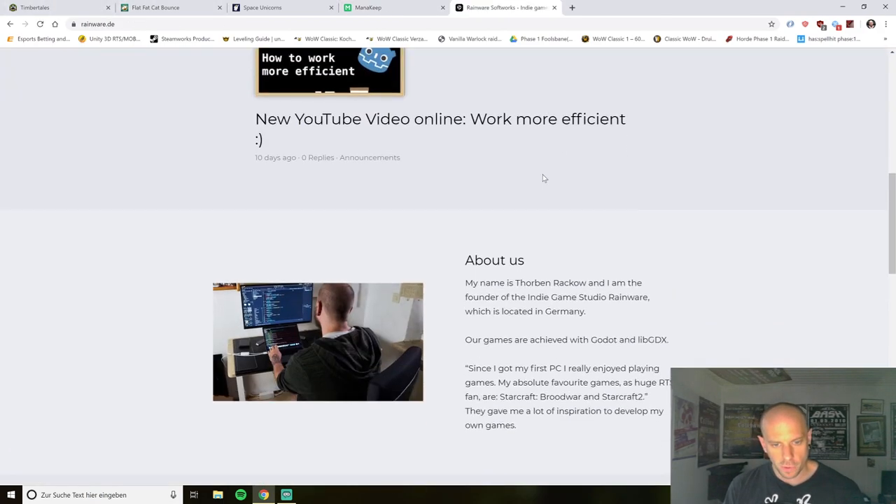
scroll(down, 3)
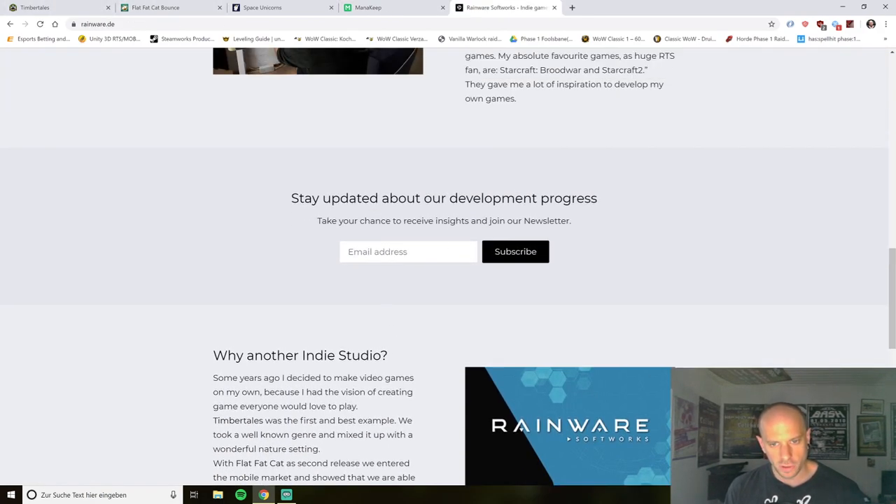
mouse_move(424, 243)
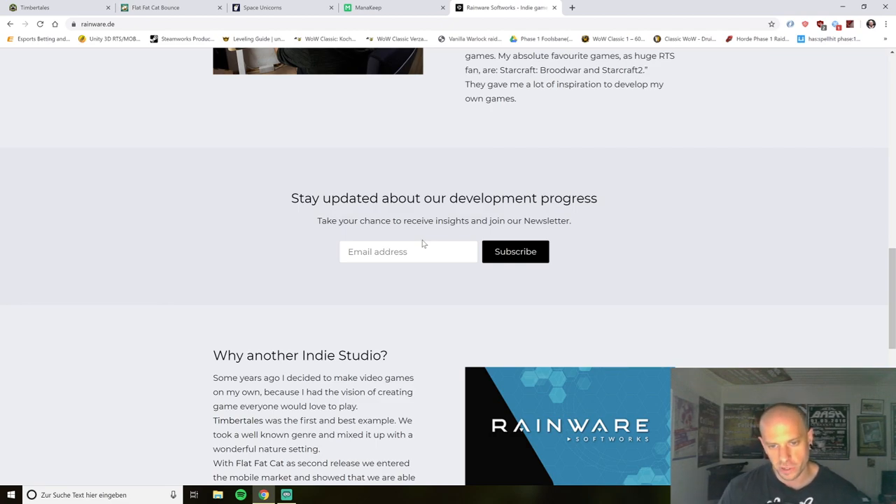
scroll(down, 3)
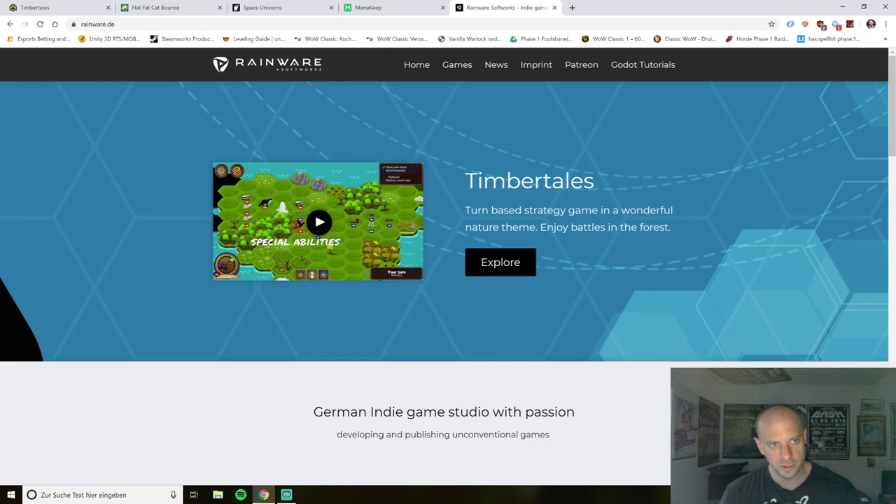
click(581, 65)
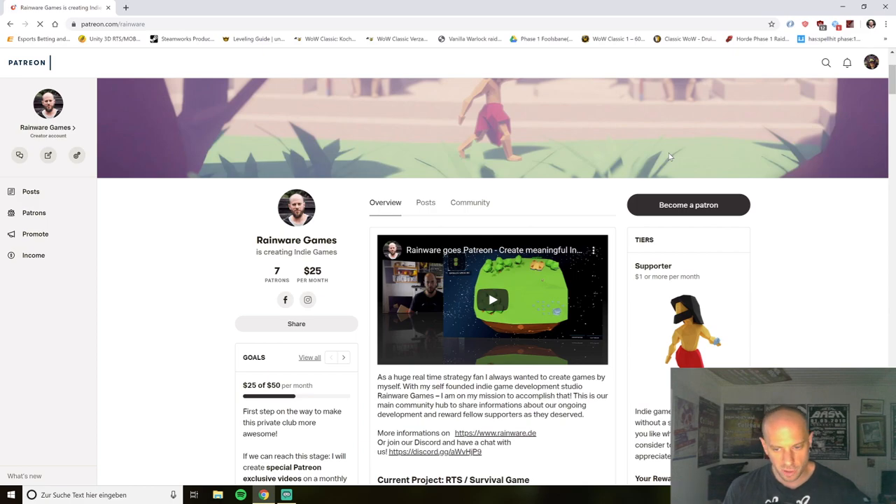
scroll(down, 3)
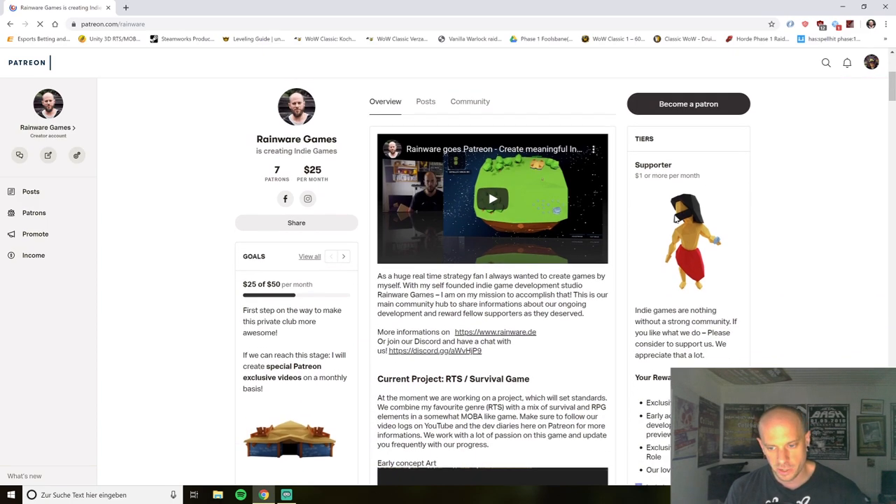
scroll(down, 3)
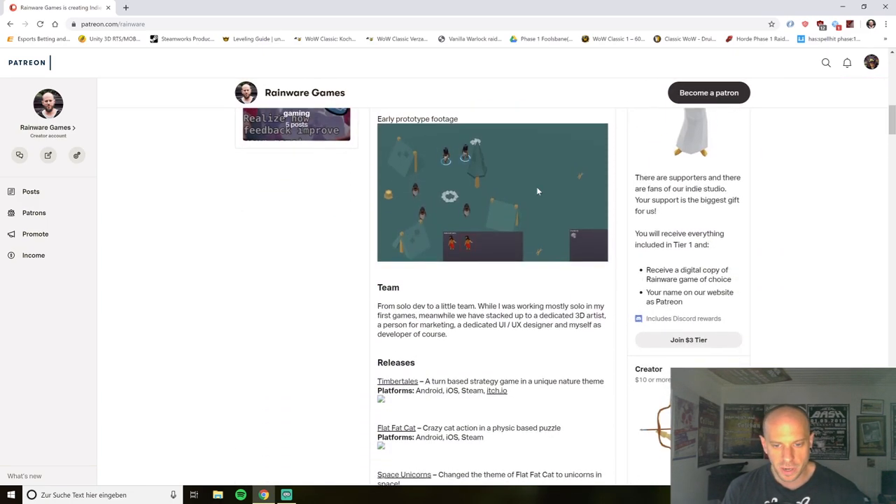
scroll(down, 3)
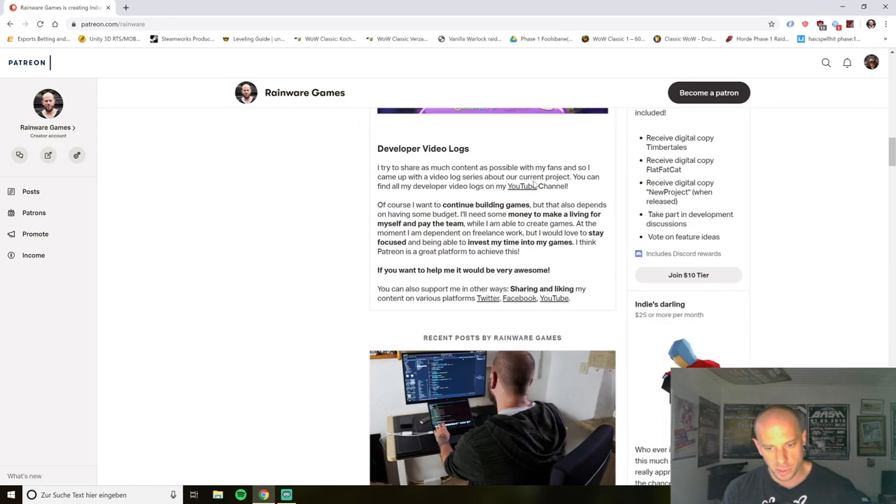
scroll(down, 3)
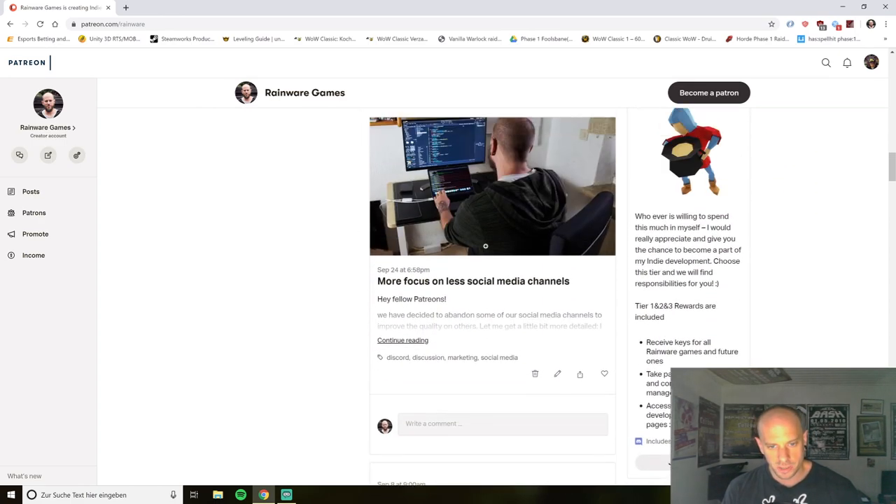
scroll(down, 3)
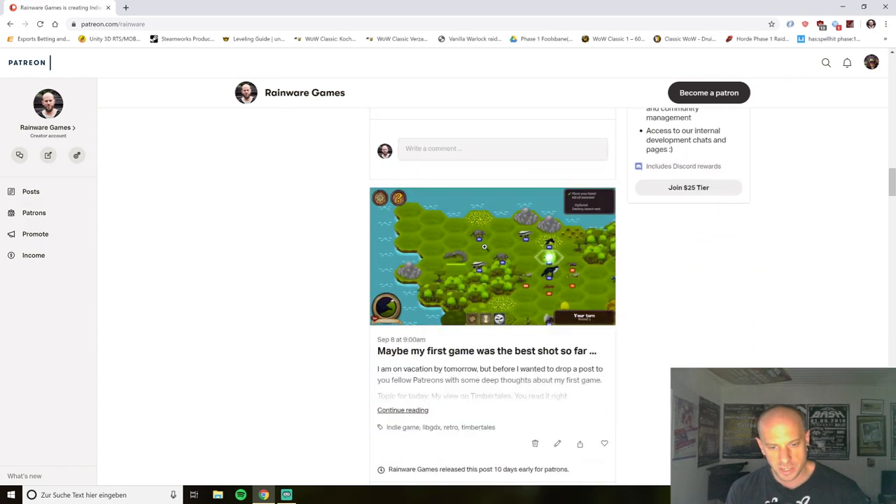
scroll(down, 3)
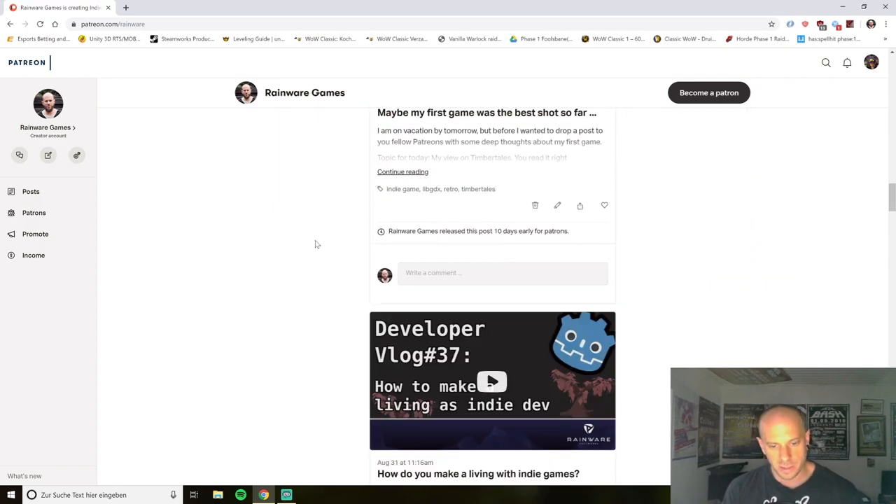
scroll(down, 3)
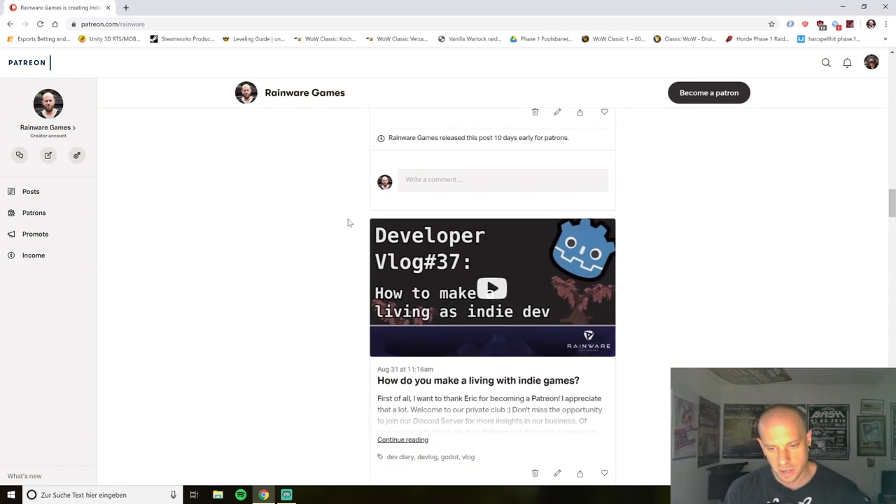
scroll(down, 3)
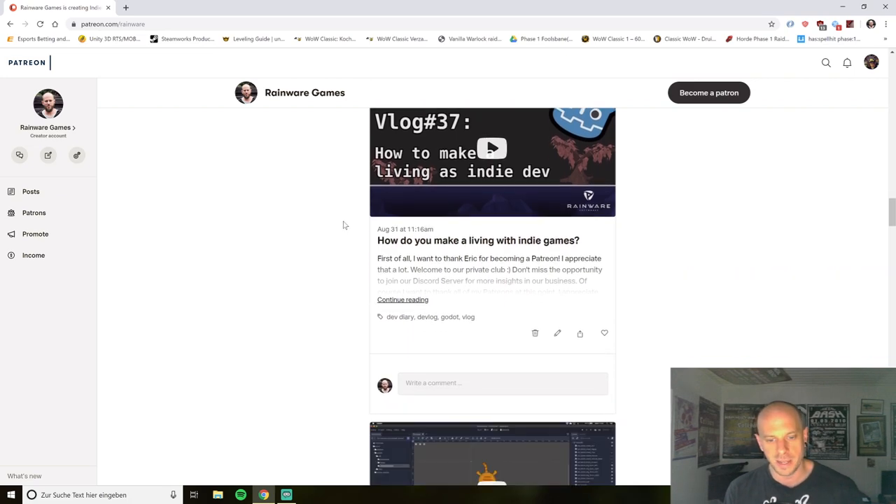
scroll(down, 3)
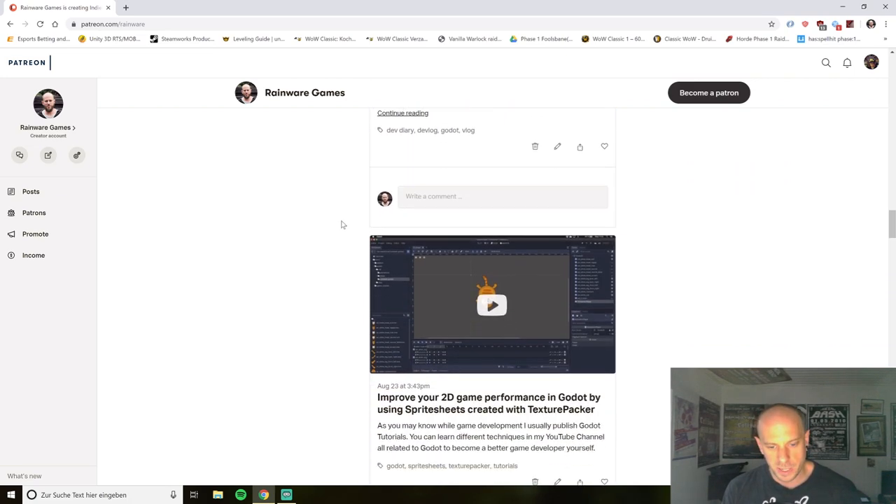
scroll(down, 3)
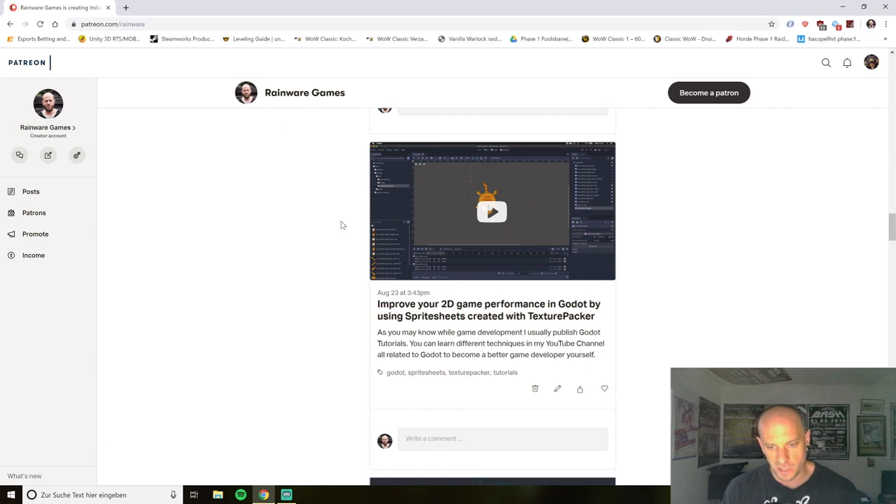
scroll(down, 3)
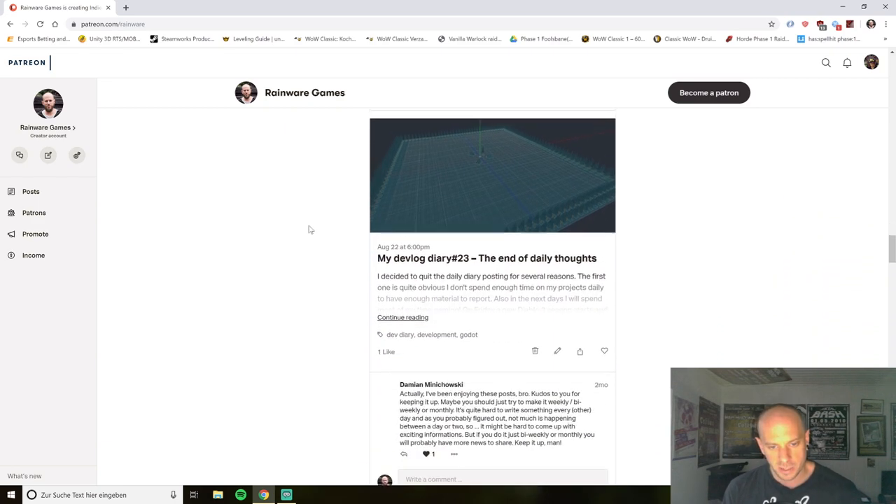
scroll(down, 3)
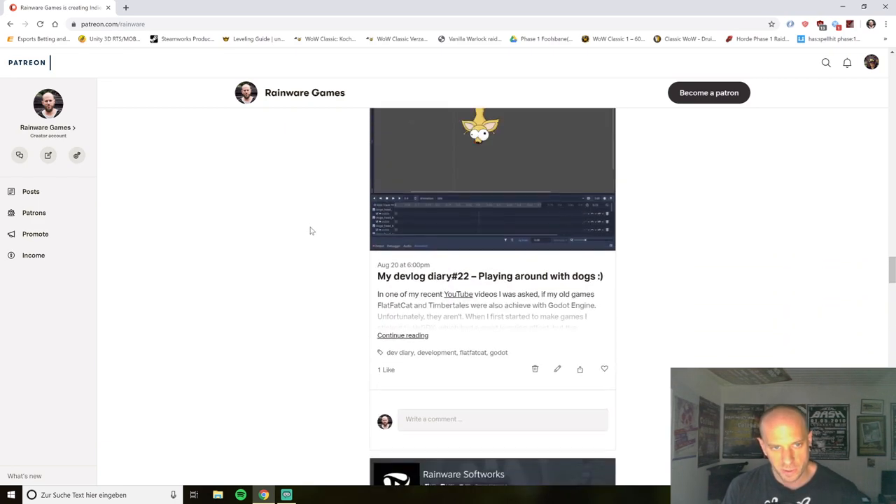
scroll(down, 3)
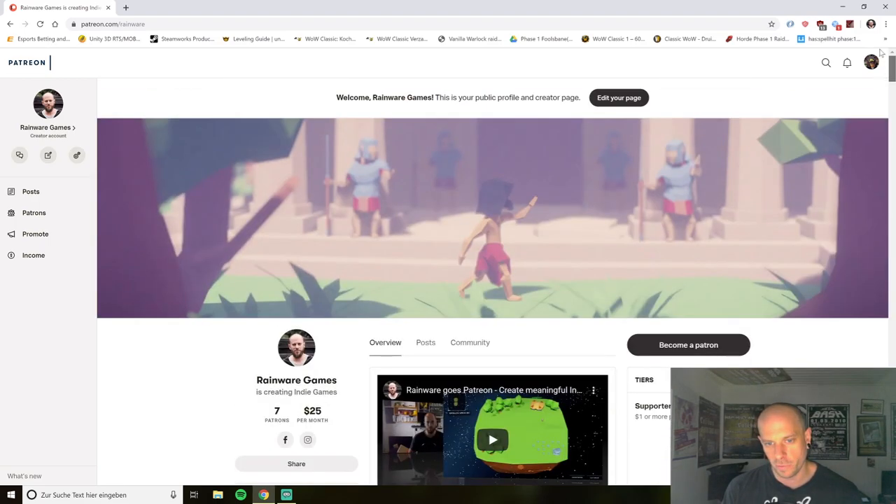
scroll(down, 3)
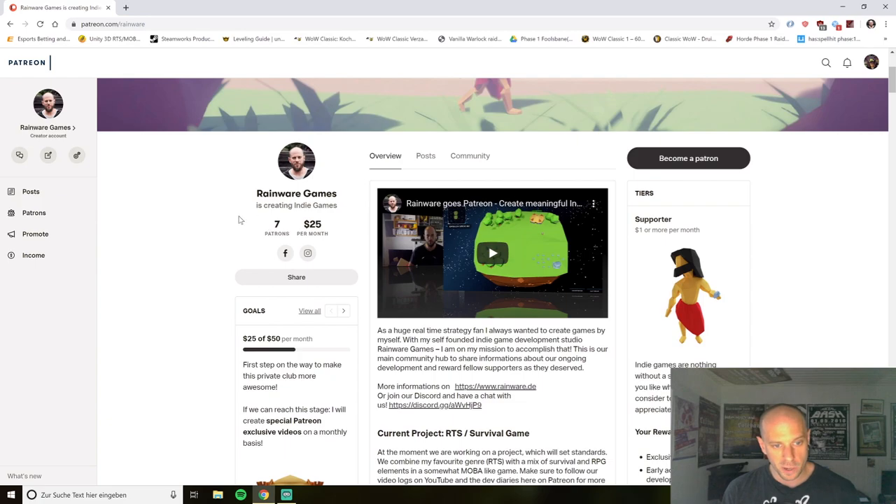